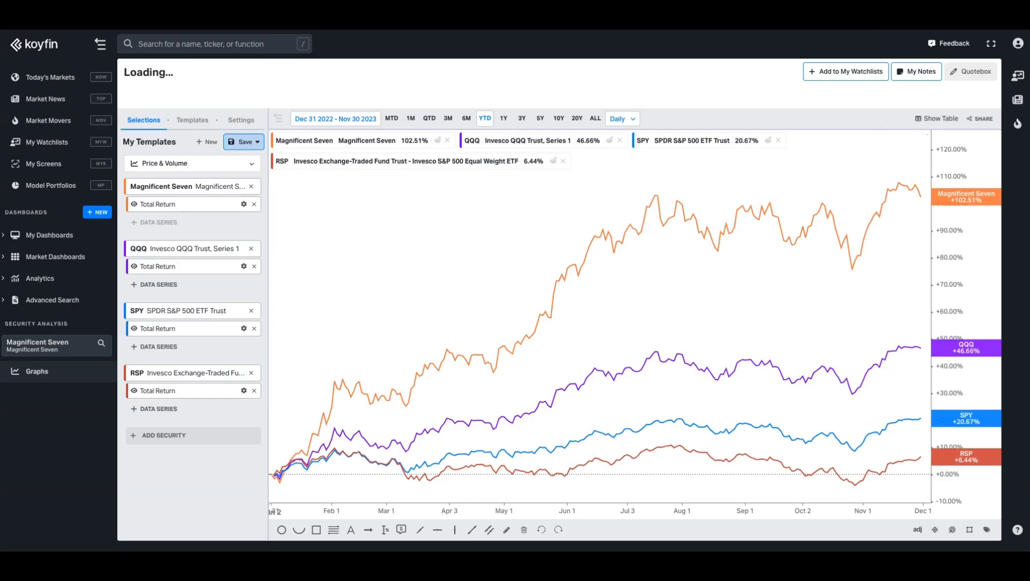
{"action": "mouse_move", "coordinate": [234, 104]}
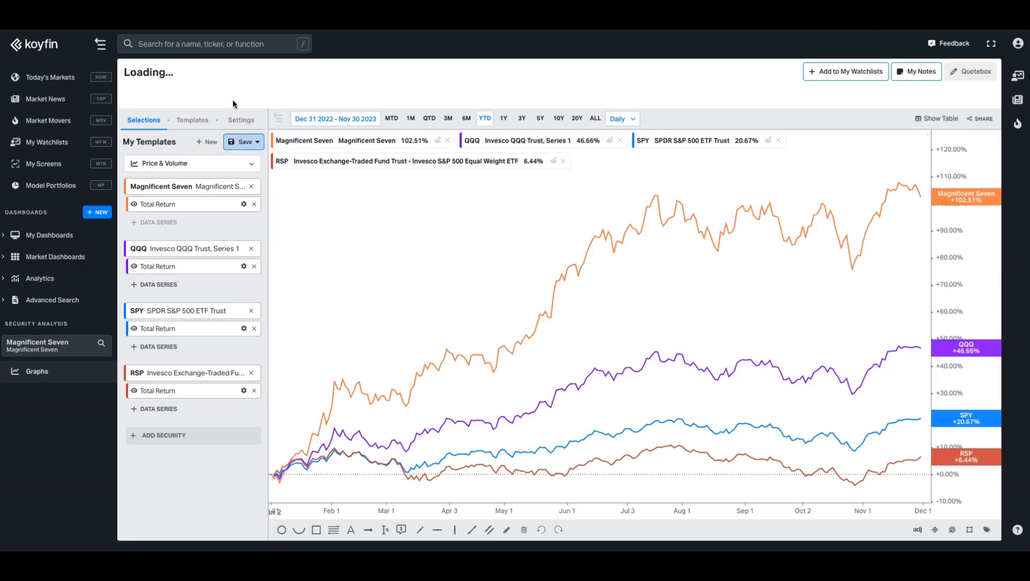
Open the Magnificent Seven portfolio from the Model Portfolios list to see its summary.
{"action": "left_click", "coordinate": [50, 185]}
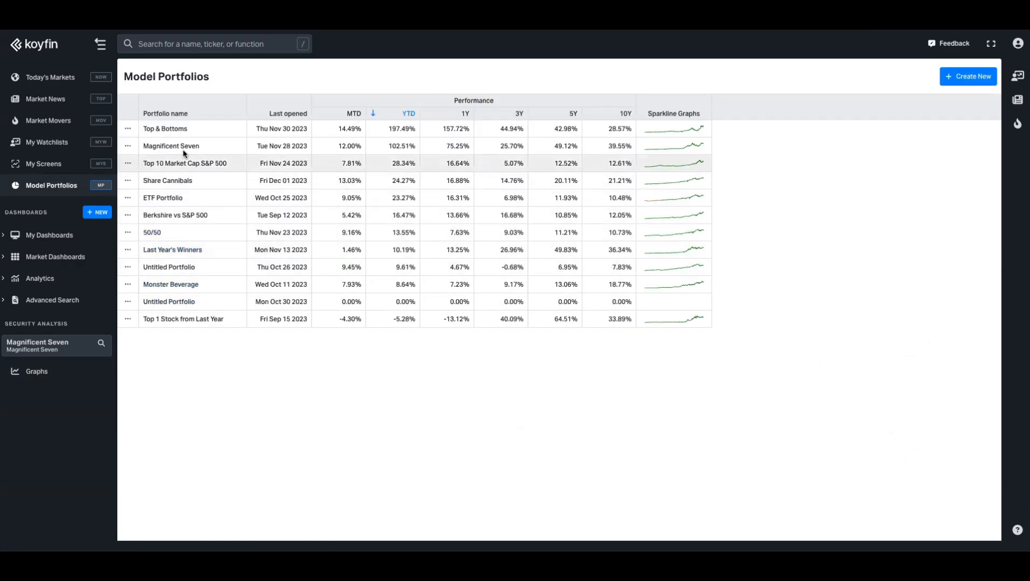
{"action": "left_click", "coordinate": [171, 146]}
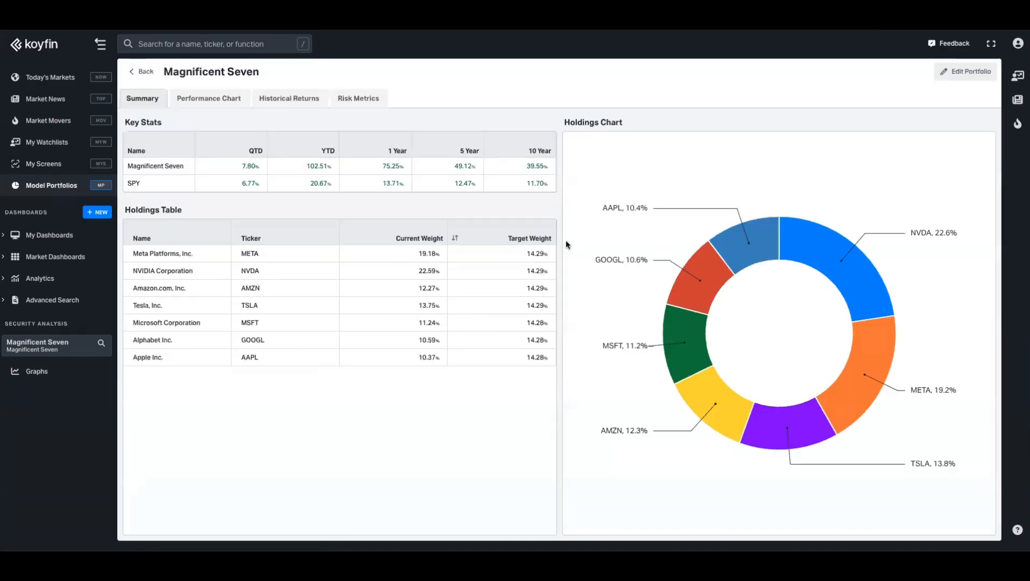
{"action": "mouse_move", "coordinate": [966, 71]}
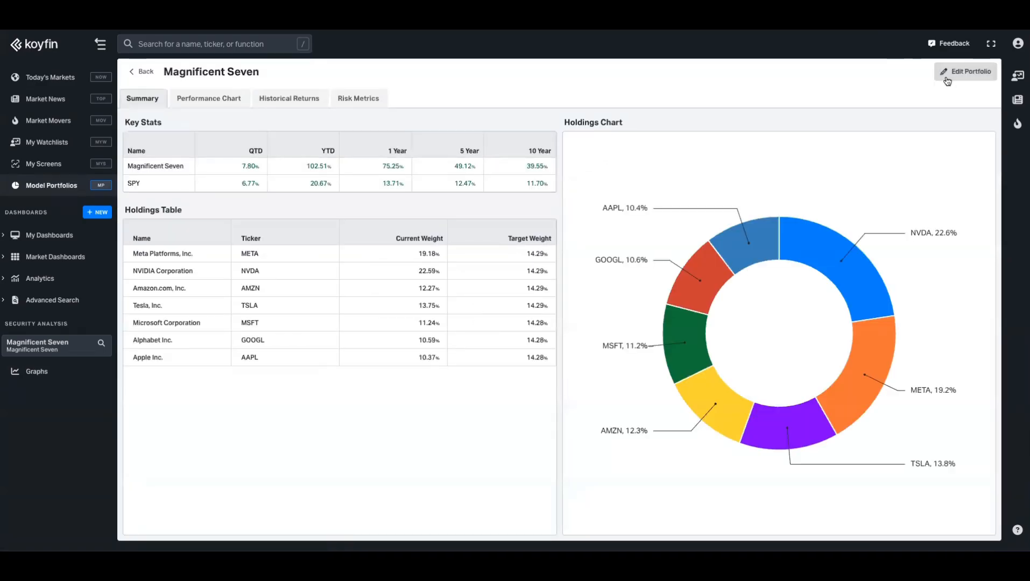
{"action": "left_click", "coordinate": [966, 71]}
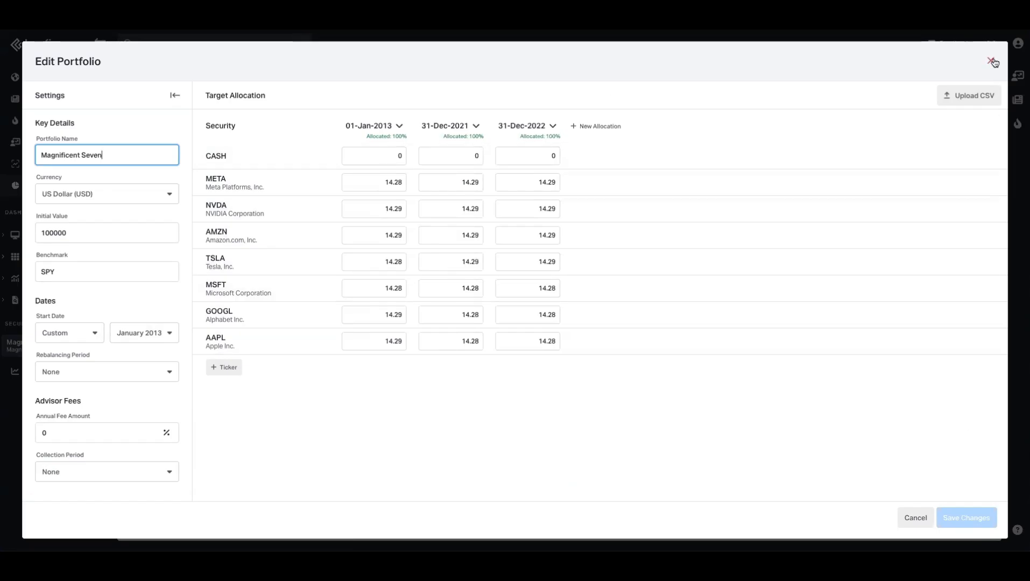
{"action": "left_click", "coordinate": [993, 61]}
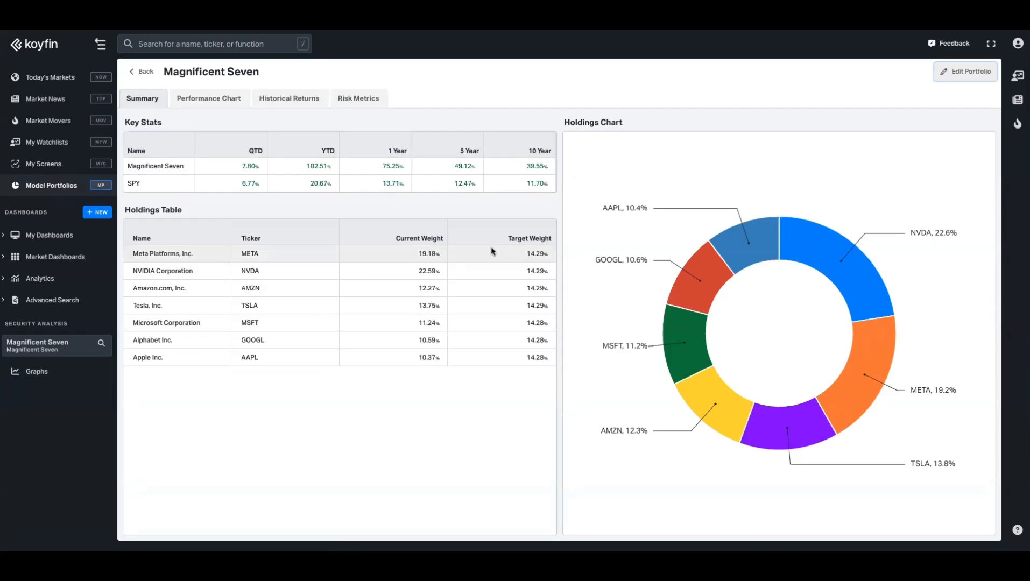
{"action": "mouse_move", "coordinate": [656, 272]}
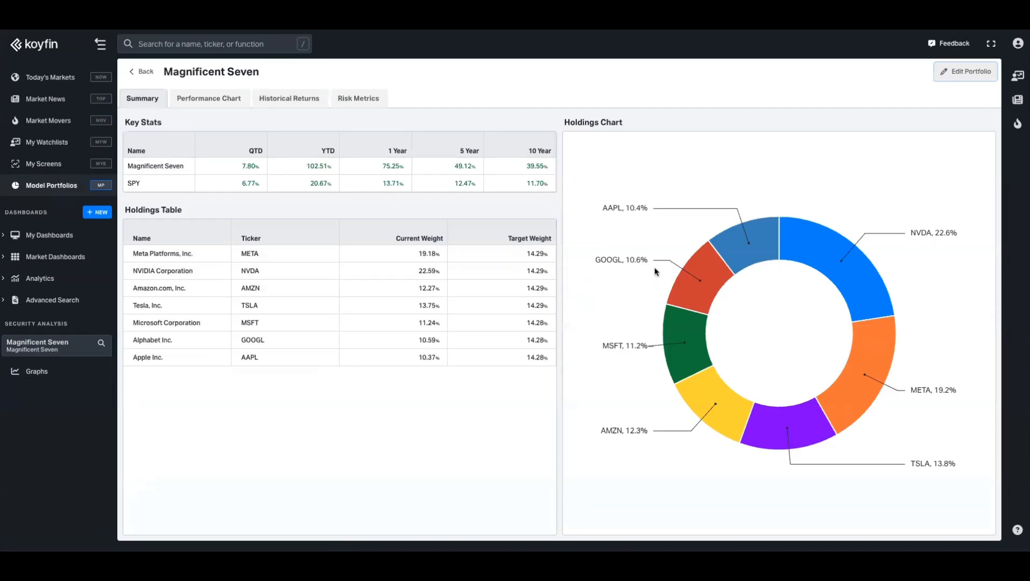
Show the Magnificent Seven performance chart at YTD, about +102.5% versus SPY +20.7%.
{"action": "left_click", "coordinate": [207, 98]}
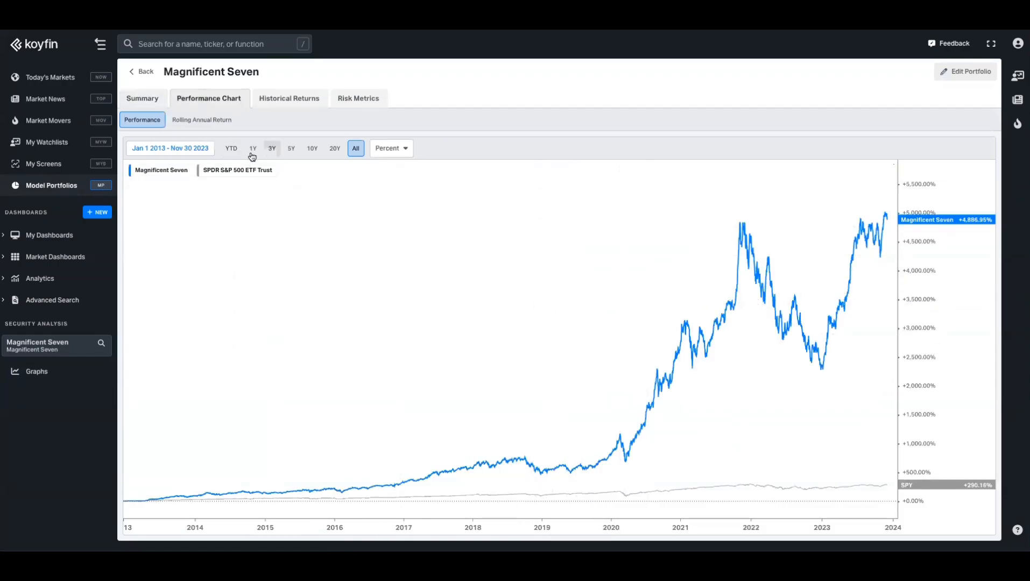
{"action": "left_click", "coordinate": [233, 147]}
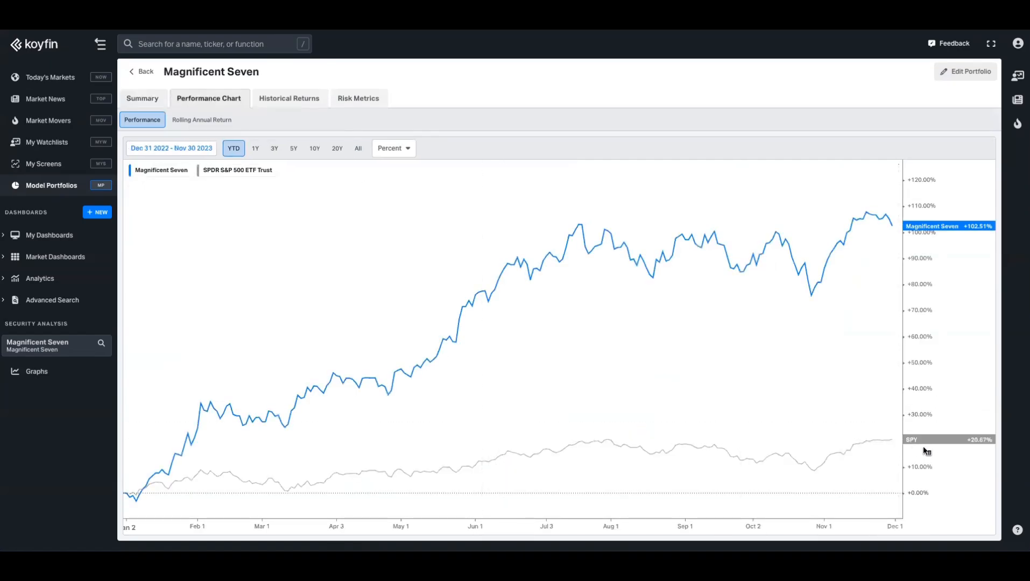
{"action": "mouse_move", "coordinate": [165, 103]}
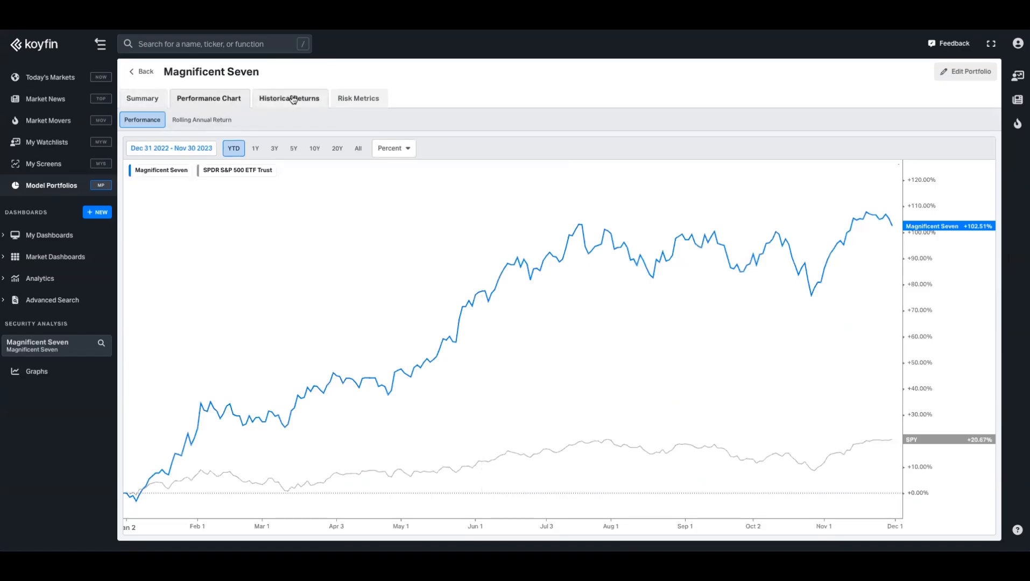
{"action": "left_click", "coordinate": [289, 98]}
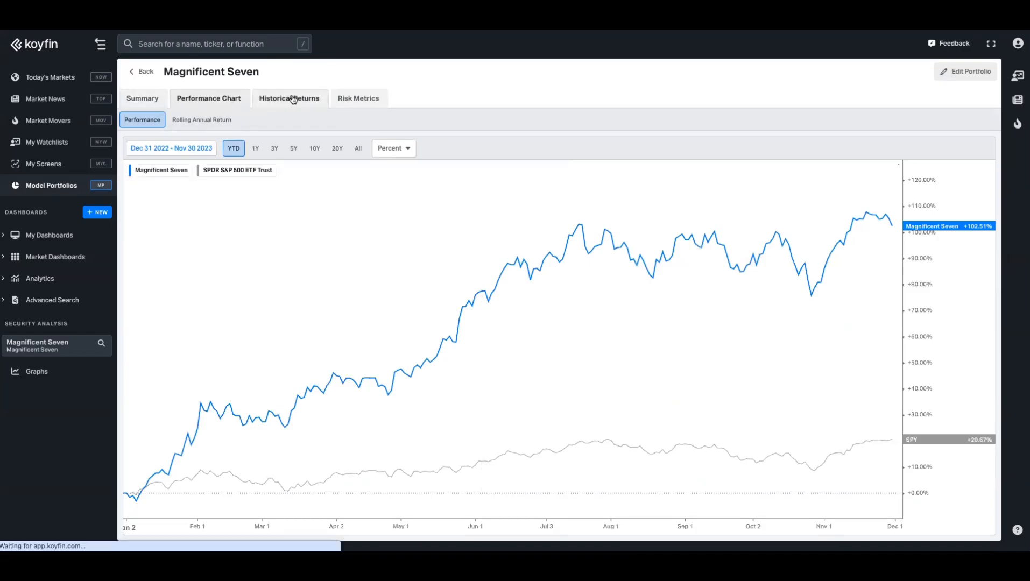
Browse Historical Returns and Risk Metrics, then switch to the Today's Markets dashboard.
{"action": "left_click", "coordinate": [290, 98]}
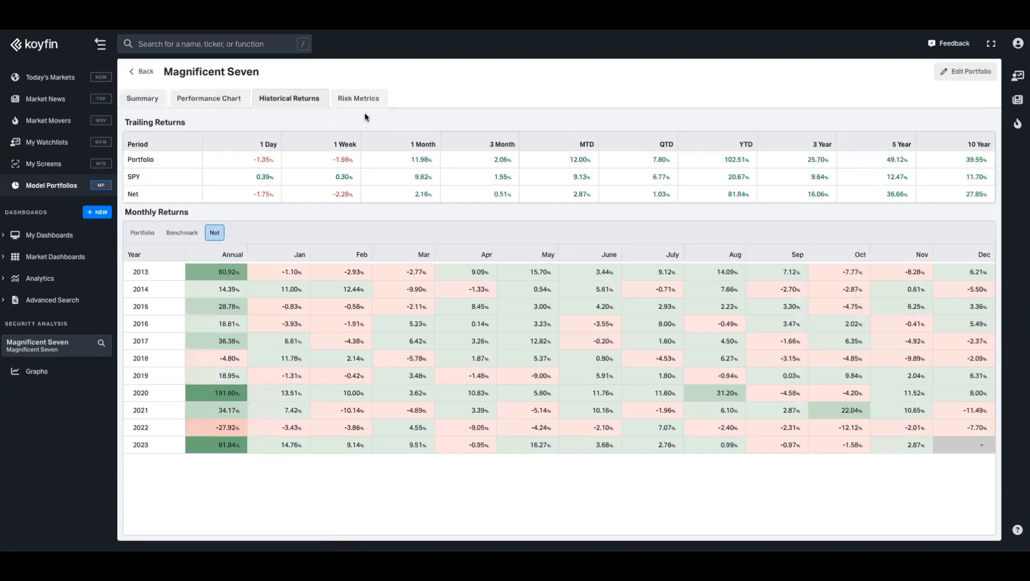
{"action": "mouse_move", "coordinate": [359, 98]}
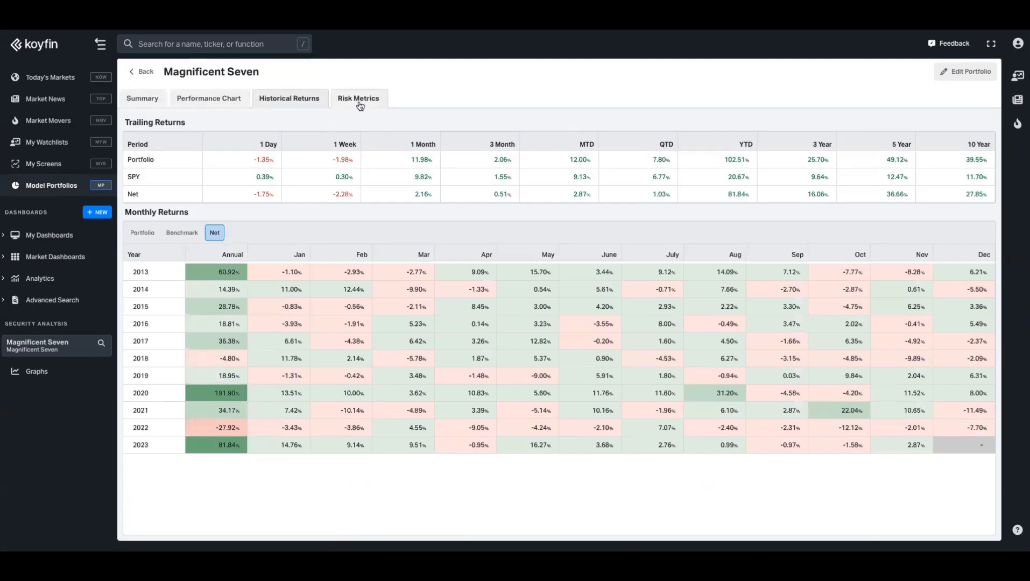
{"action": "left_click", "coordinate": [358, 98]}
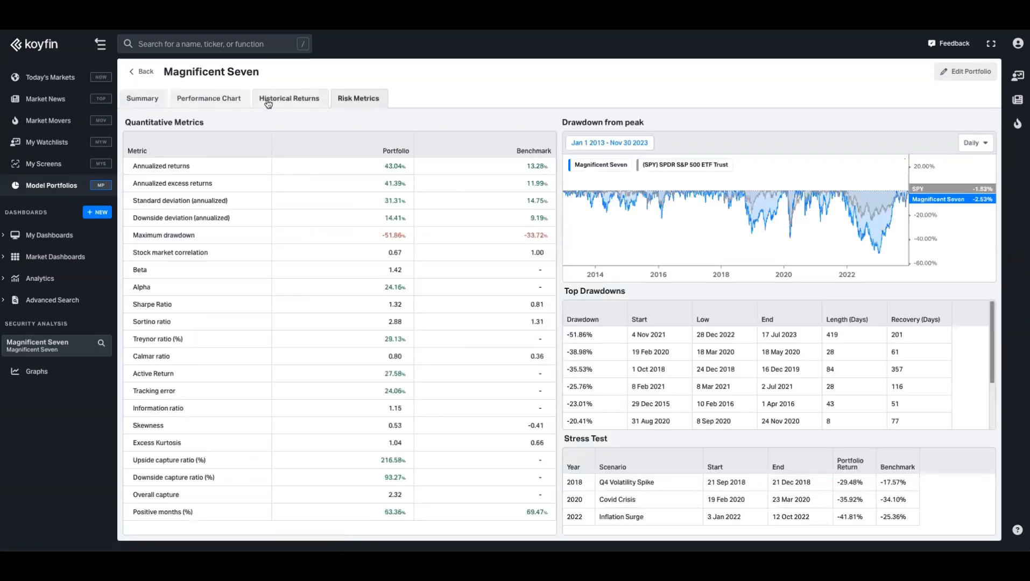
{"action": "left_click", "coordinate": [208, 98]}
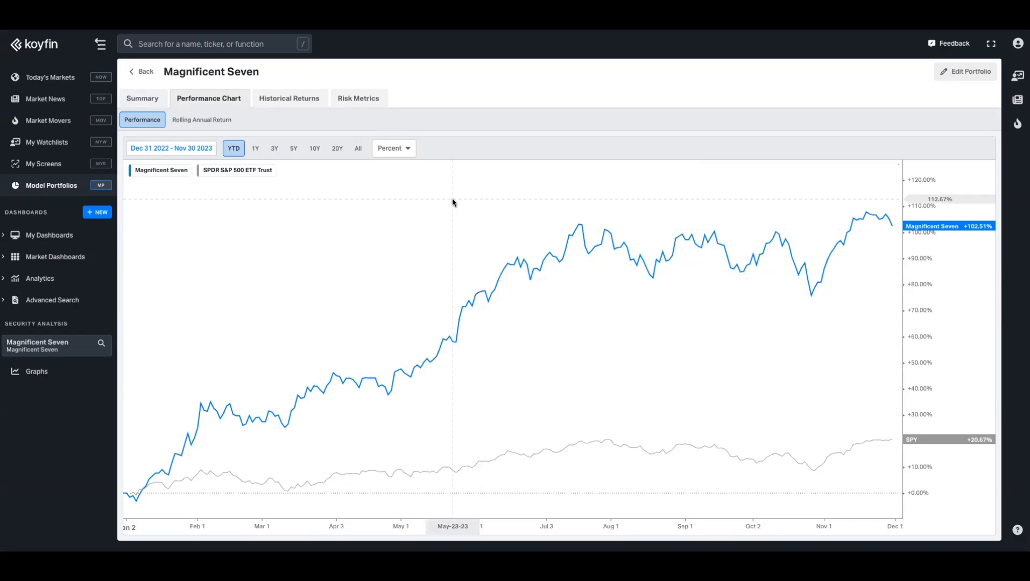
{"action": "left_click", "coordinate": [49, 77]}
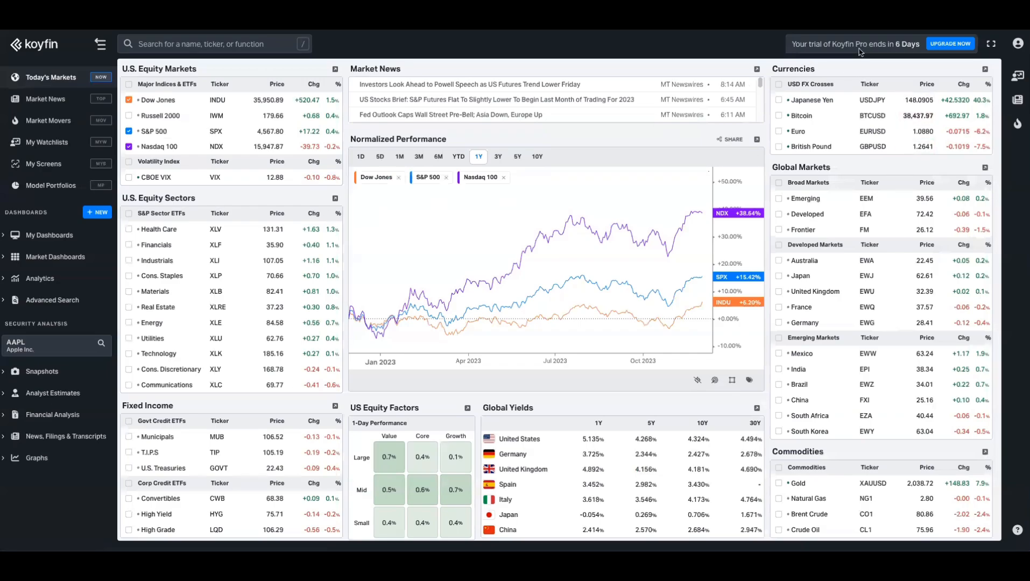
{"action": "mouse_move", "coordinate": [50, 185]}
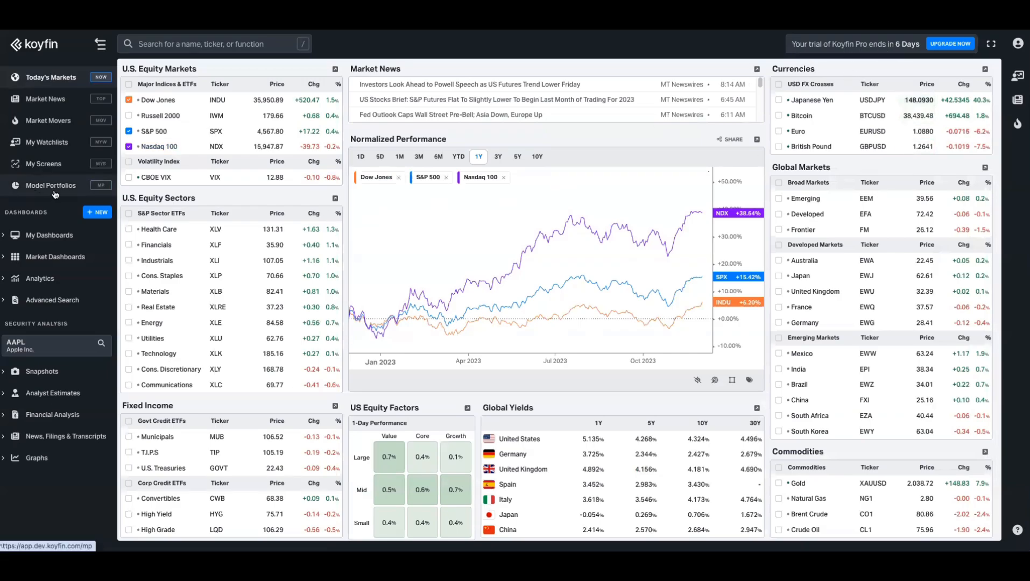
Create a new model portfolio and begin naming it Magnificent 7.
{"action": "left_click", "coordinate": [51, 186]}
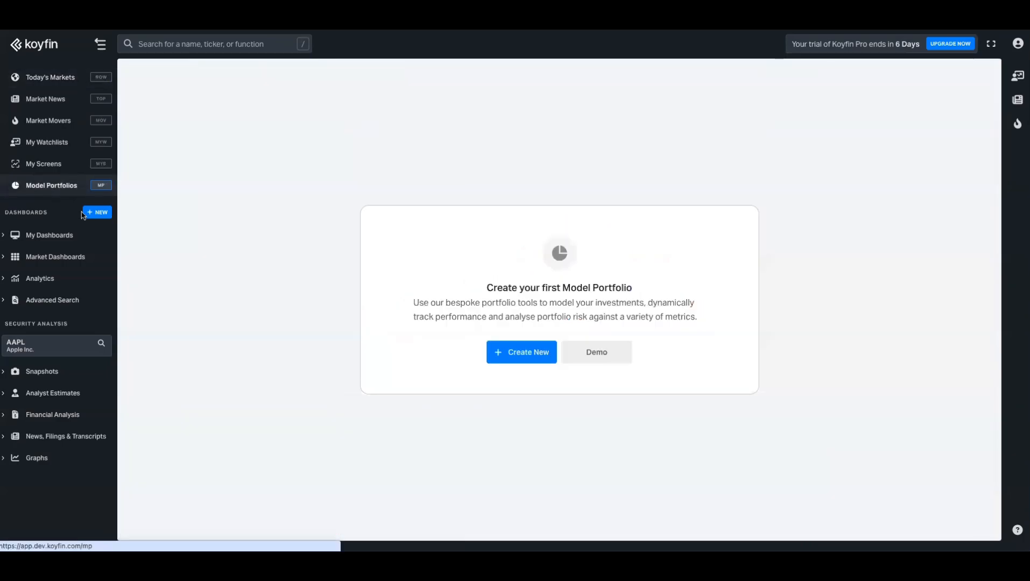
{"action": "mouse_move", "coordinate": [521, 352]}
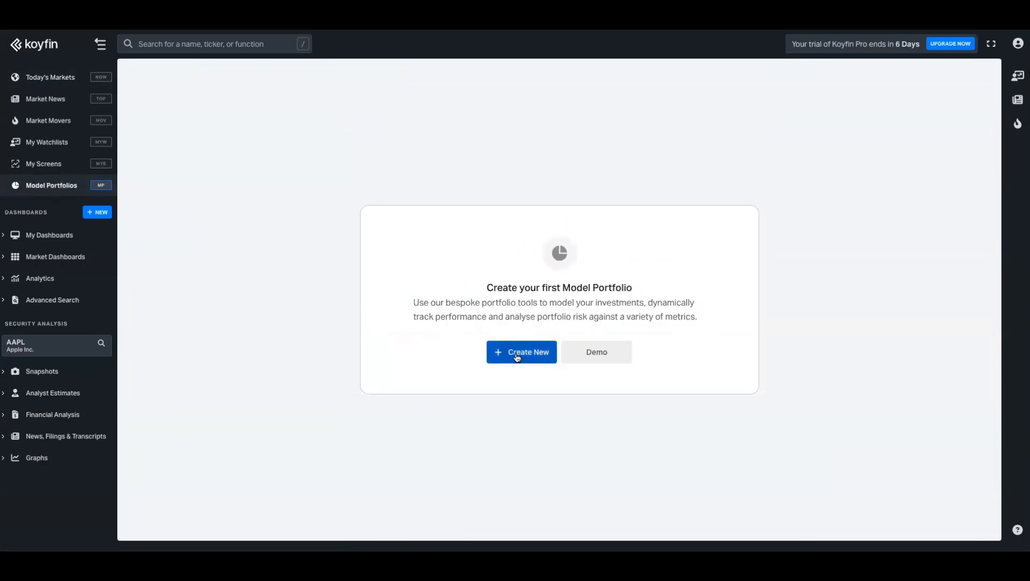
{"action": "left_click", "coordinate": [521, 352]}
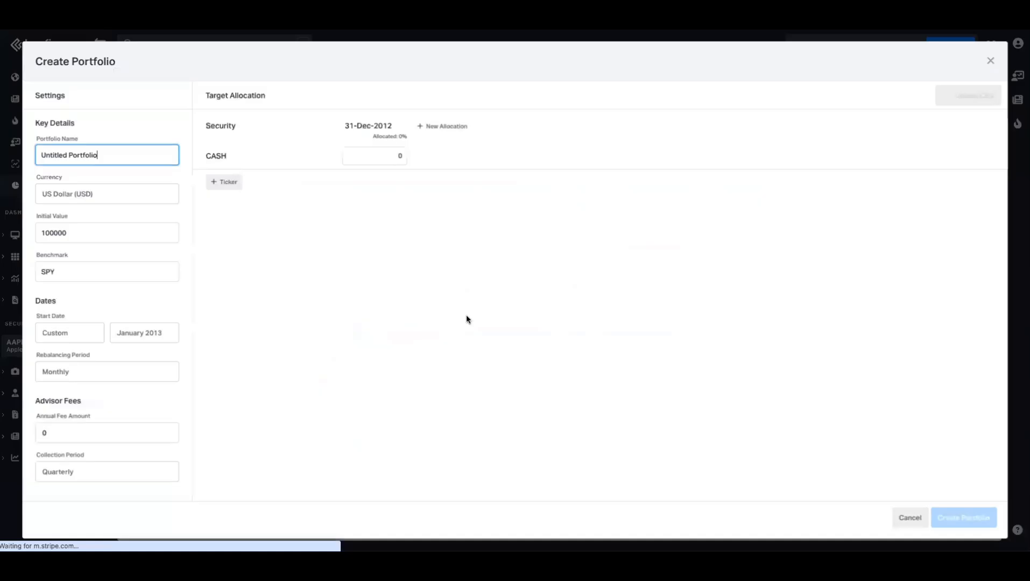
{"action": "type", "text": "Magnificent 7"}
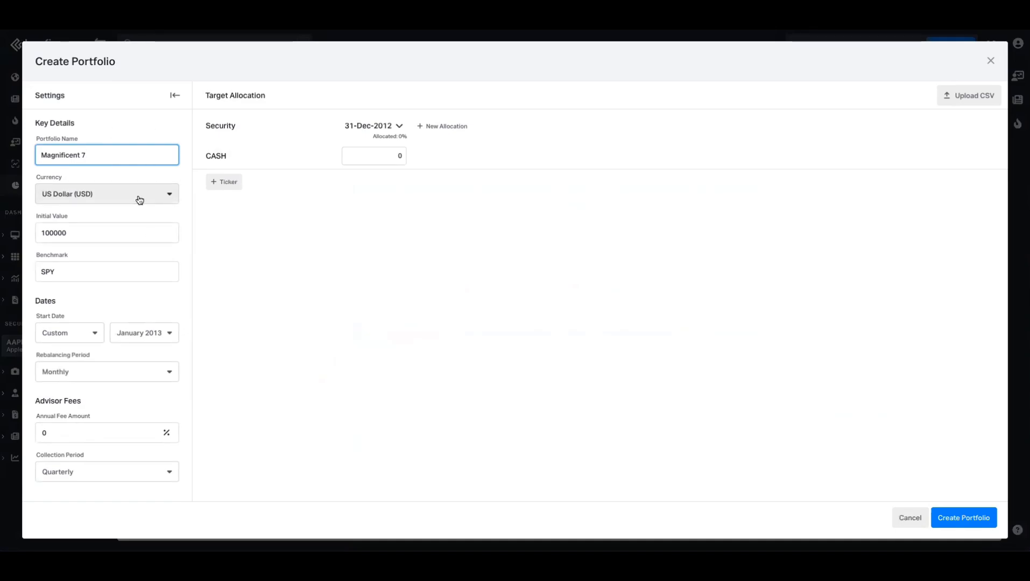
{"action": "mouse_move", "coordinate": [85, 237]}
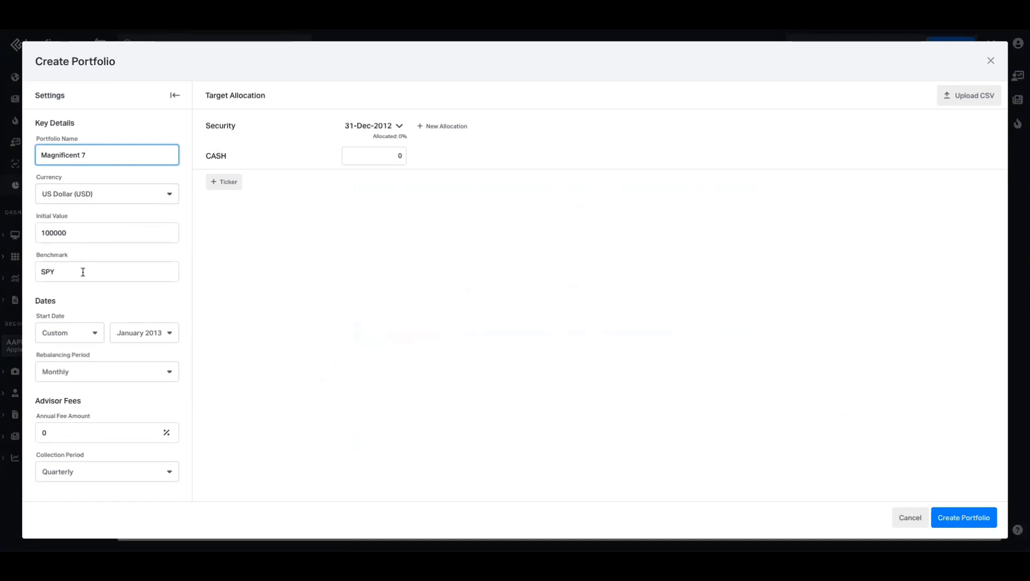
{"action": "mouse_move", "coordinate": [69, 333]}
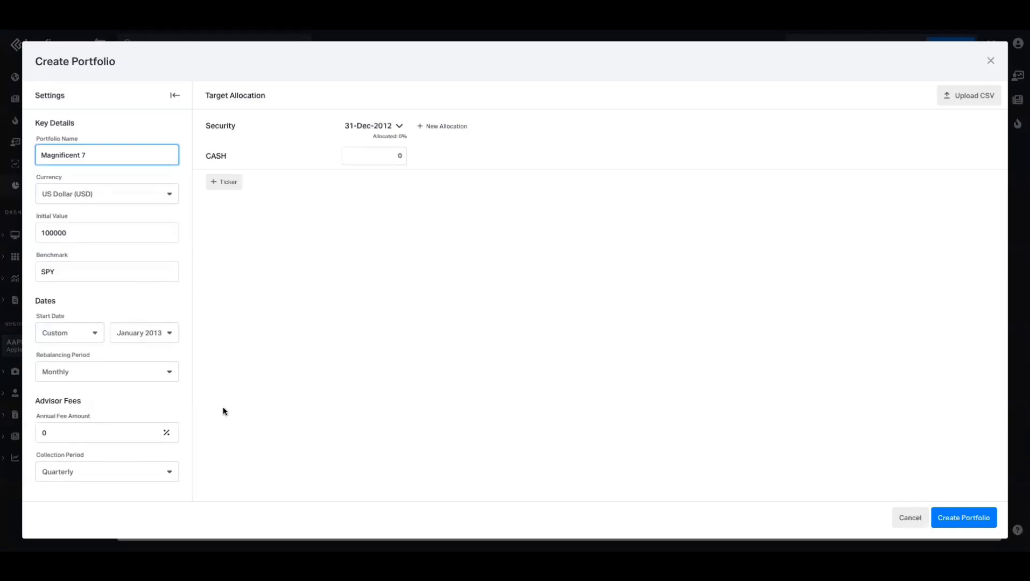
{"action": "mouse_move", "coordinate": [228, 182]}
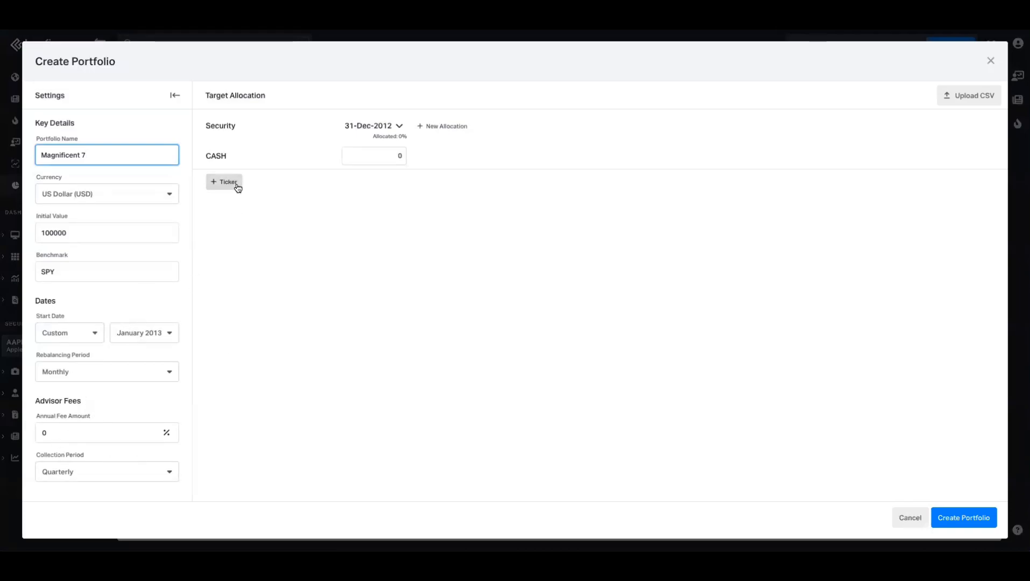
Add TSLA, NVDA, AAPL, MSFT, AMZN, GOOGL and META at equal weights with rebalancing set to None.
{"action": "left_click", "coordinate": [224, 181]}
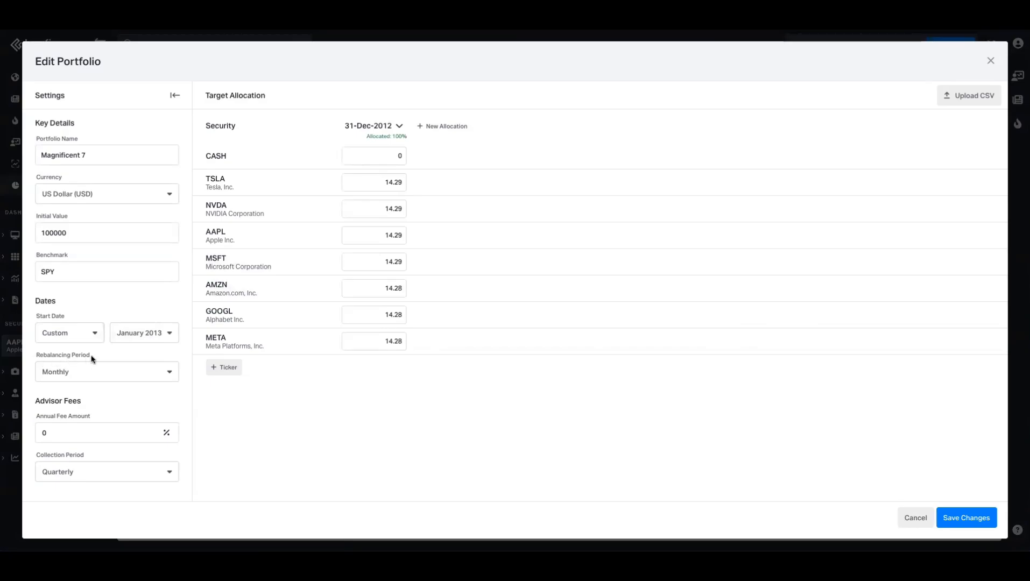
{"action": "left_click", "coordinate": [107, 372]}
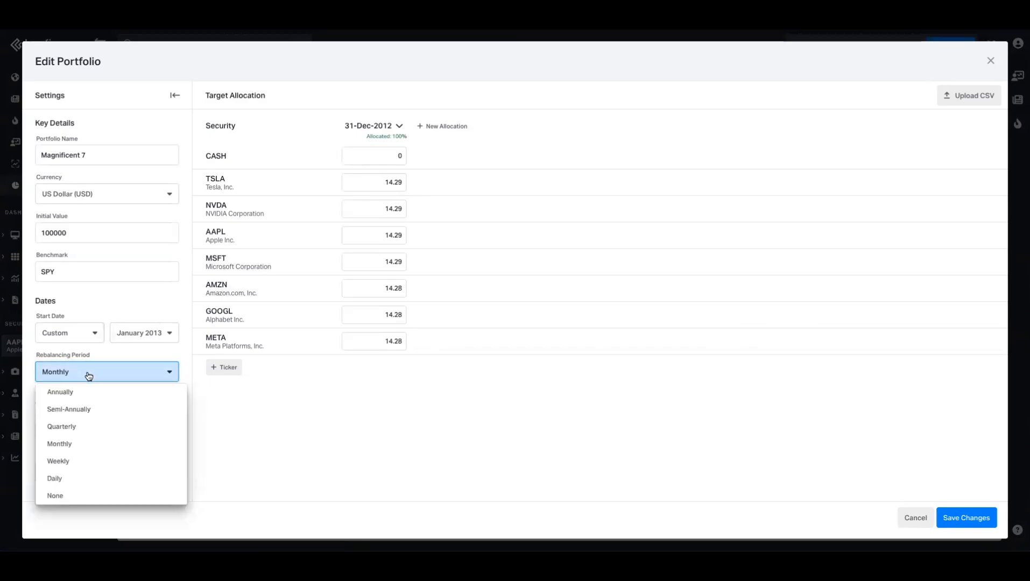
{"action": "left_click", "coordinate": [55, 495]}
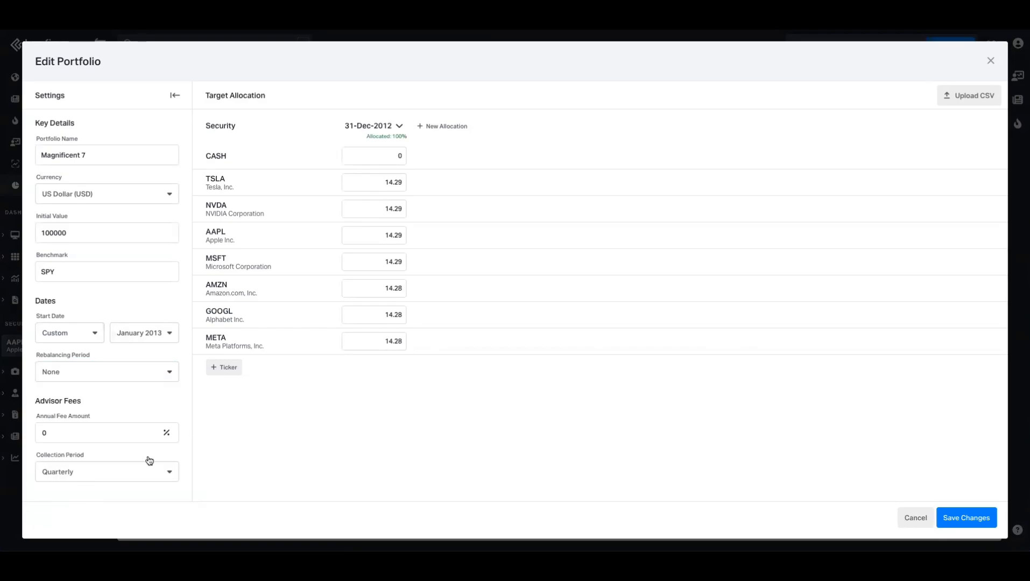
{"action": "mouse_move", "coordinate": [246, 424]}
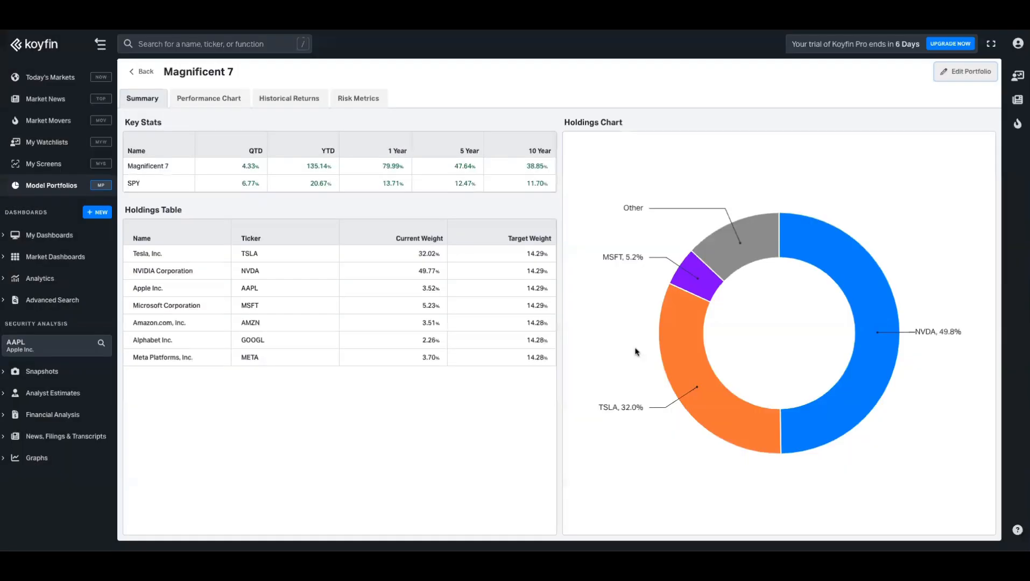
{"action": "mouse_move", "coordinate": [399, 261]}
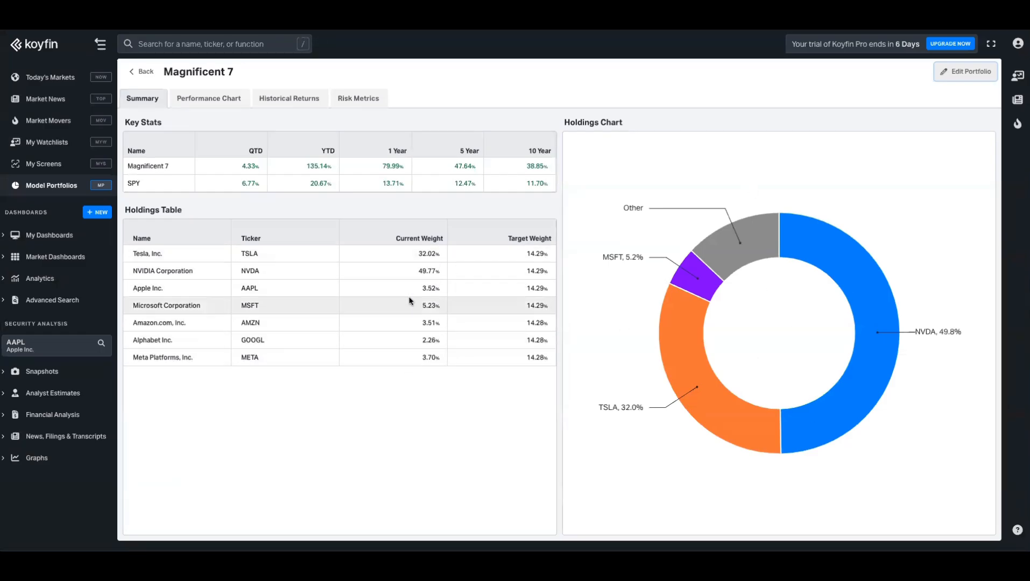
View the Magnificent 7 performance chart since 2013, about +4,645% versus SPY +290%.
{"action": "left_click", "coordinate": [208, 98]}
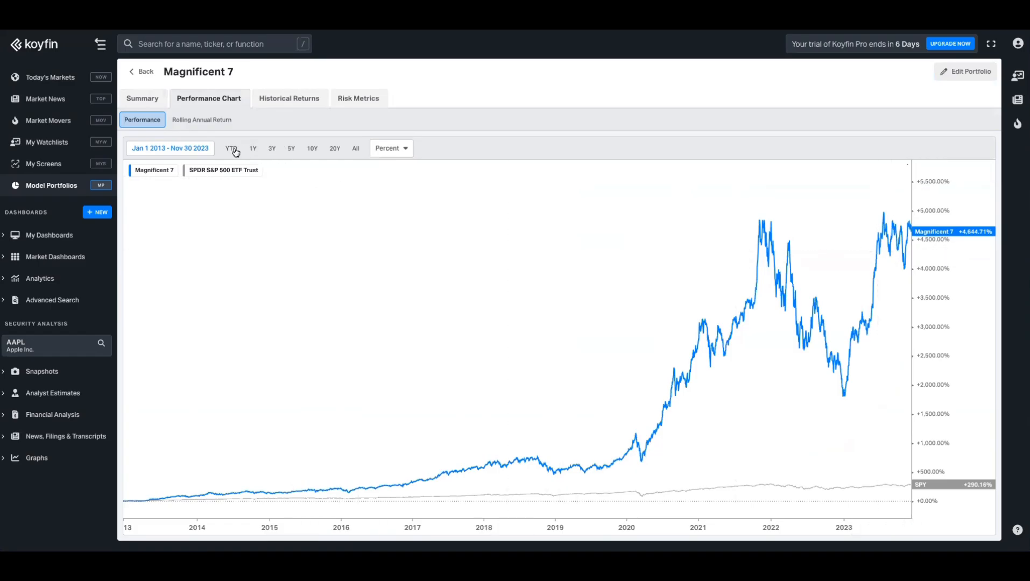
Switch the chart to YTD (+135% vs SPY +21%), then return to the portfolio summary.
{"action": "left_click", "coordinate": [232, 148]}
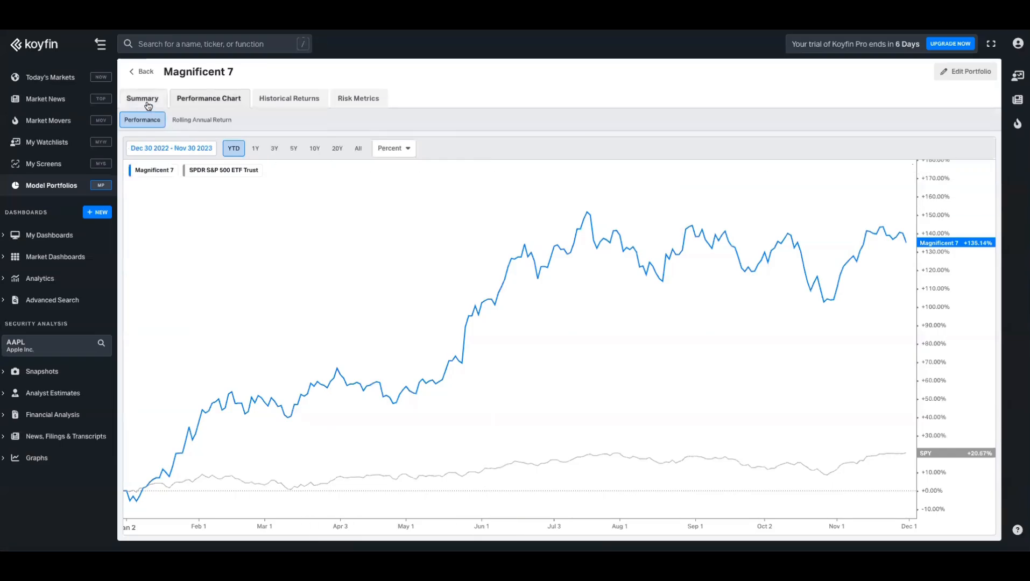
{"action": "left_click", "coordinate": [142, 98]}
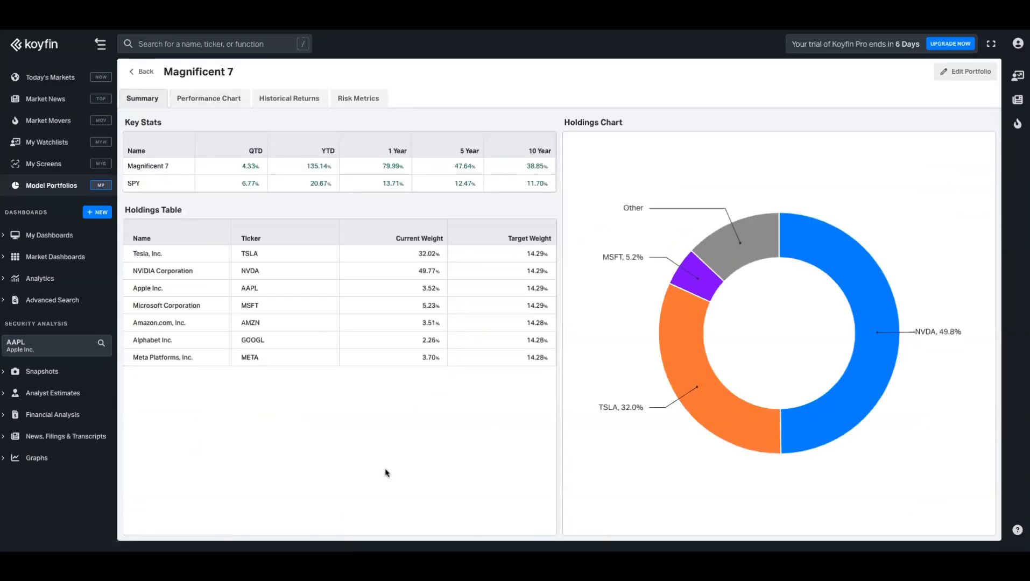
{"action": "mouse_move", "coordinate": [397, 283]}
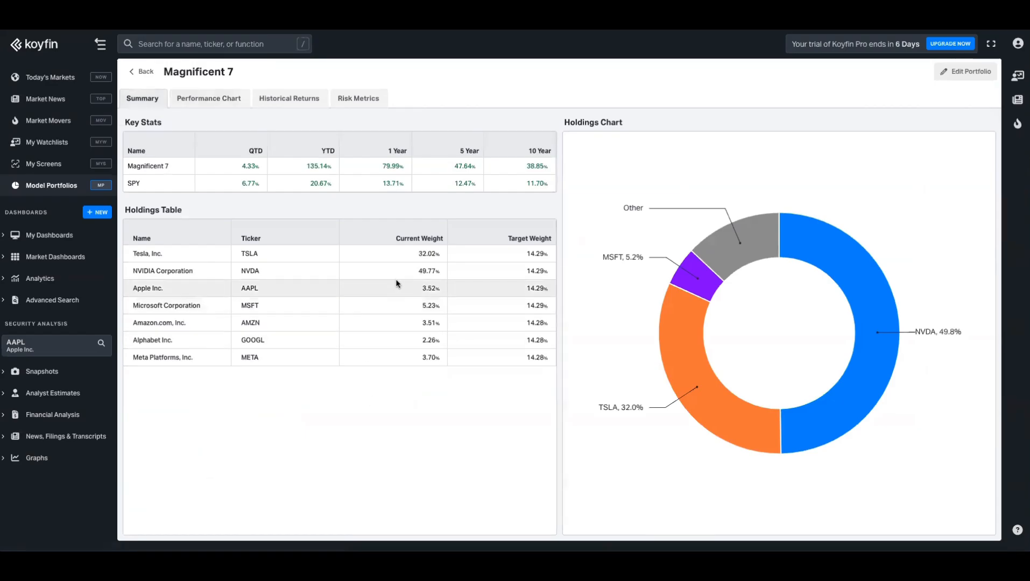
{"action": "mouse_move", "coordinate": [427, 275]}
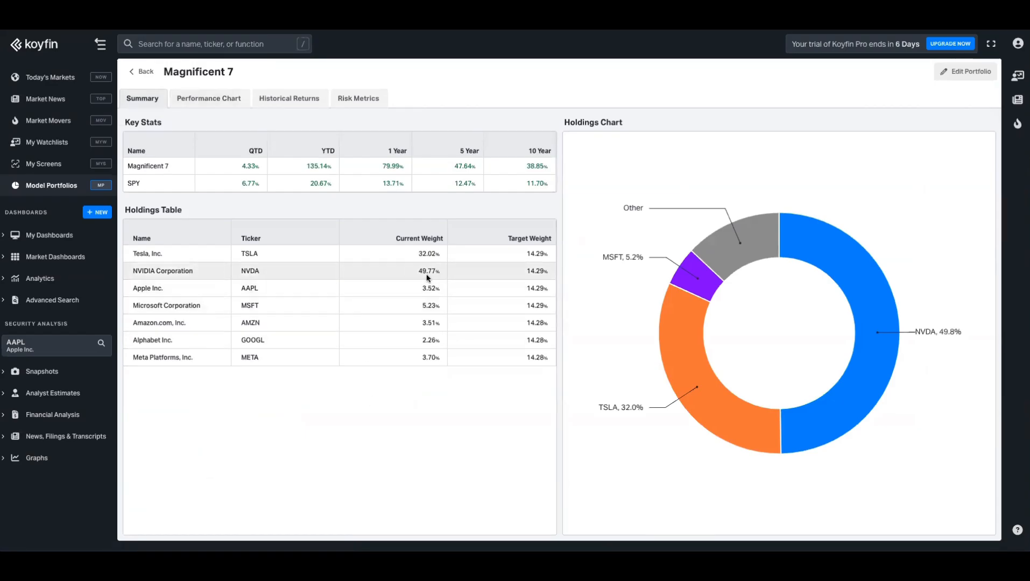
{"action": "mouse_move", "coordinate": [403, 256]}
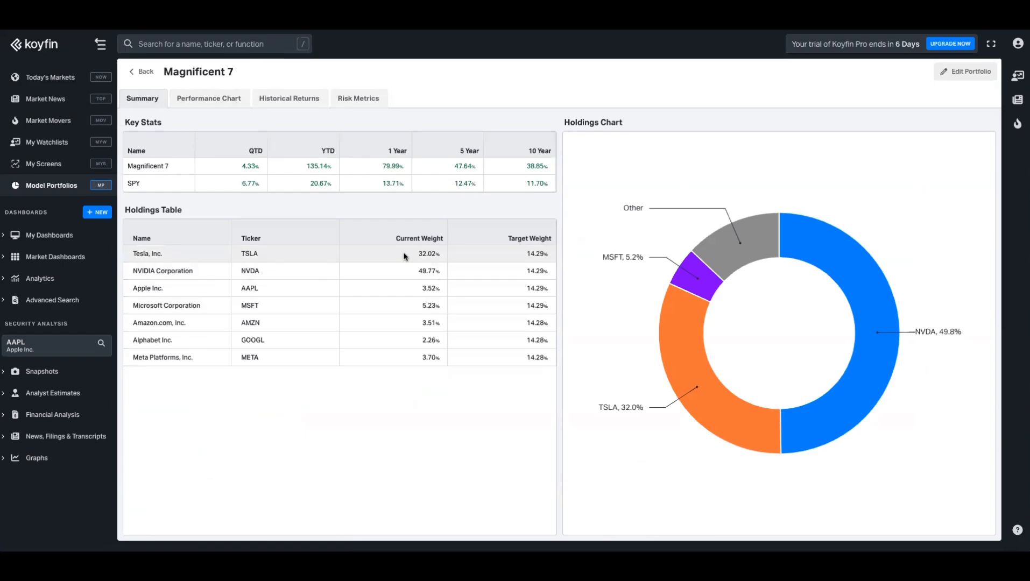
{"action": "mouse_move", "coordinate": [383, 383]}
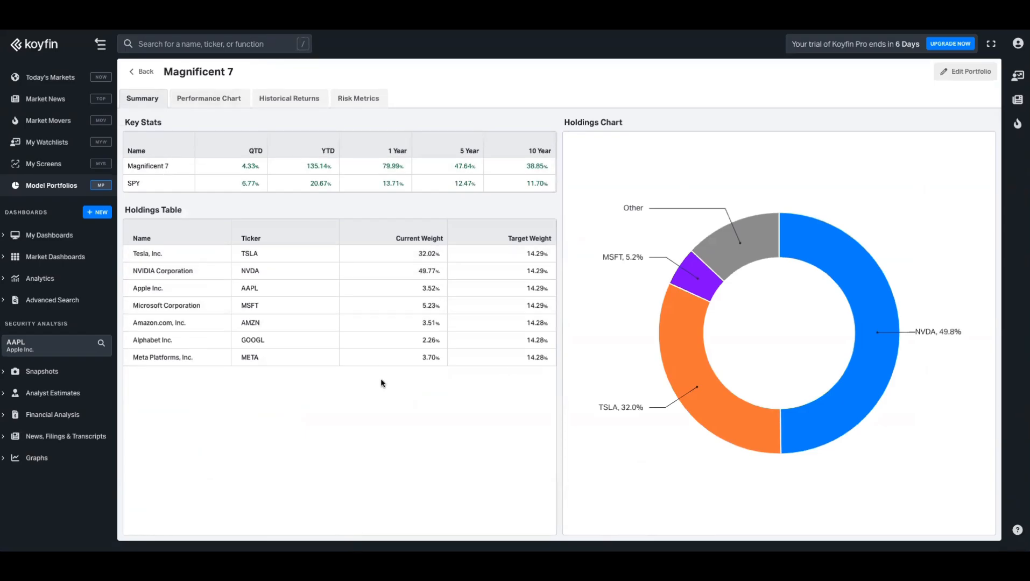
{"action": "mouse_move", "coordinate": [966, 71]}
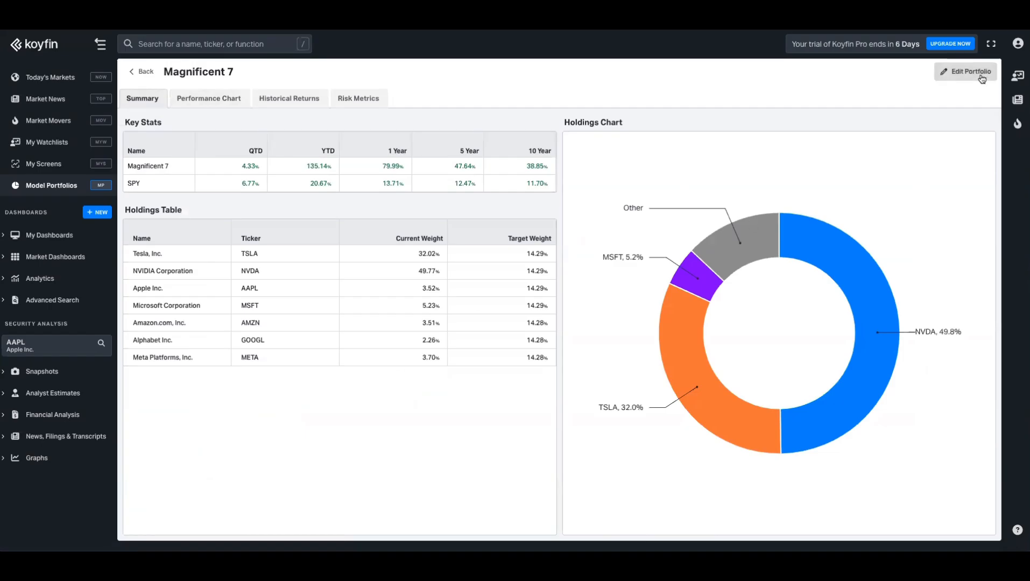
Add a second equal-weight allocation dated 31-Dec-2022, save it, and view the YTD chart at +102.5%.
{"action": "left_click", "coordinate": [965, 71]}
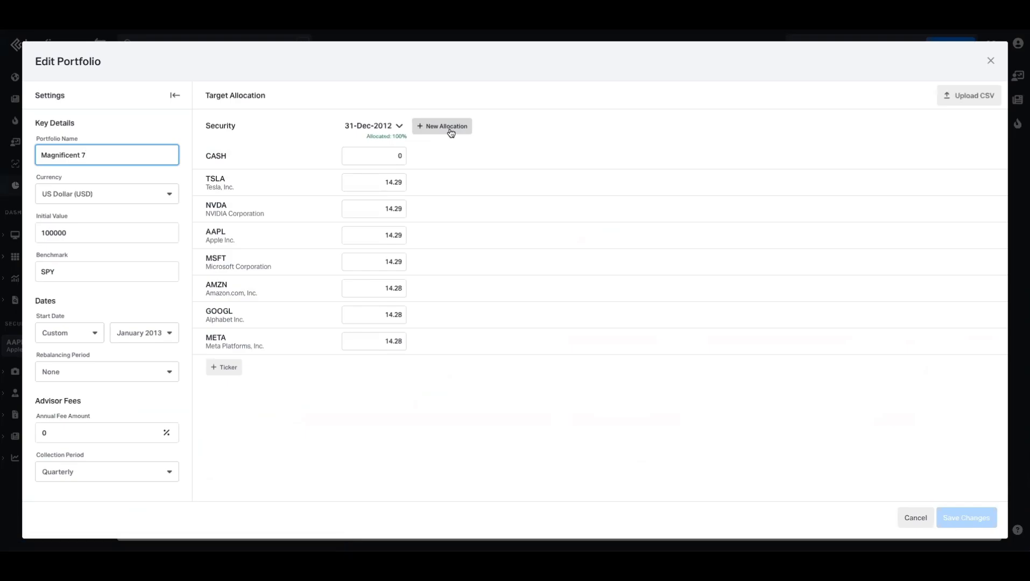
{"action": "left_click", "coordinate": [371, 126]}
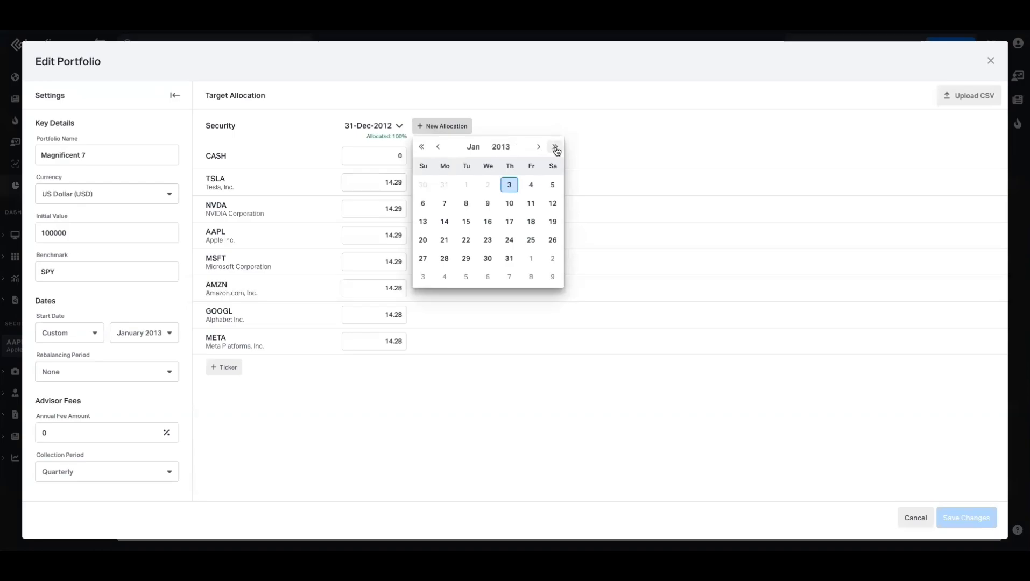
{"action": "mouse_move", "coordinate": [555, 146]}
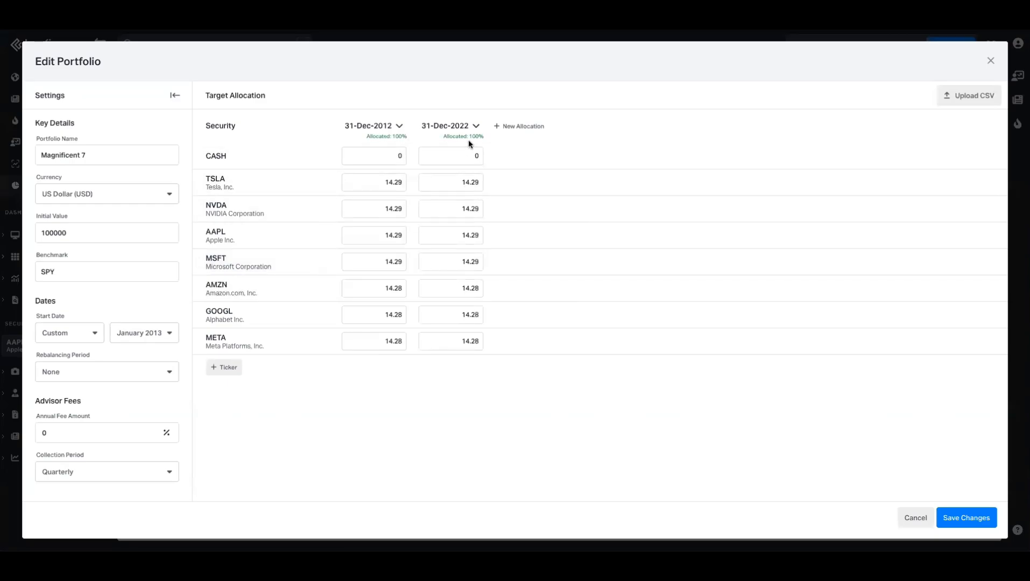
{"action": "left_click", "coordinate": [475, 126]}
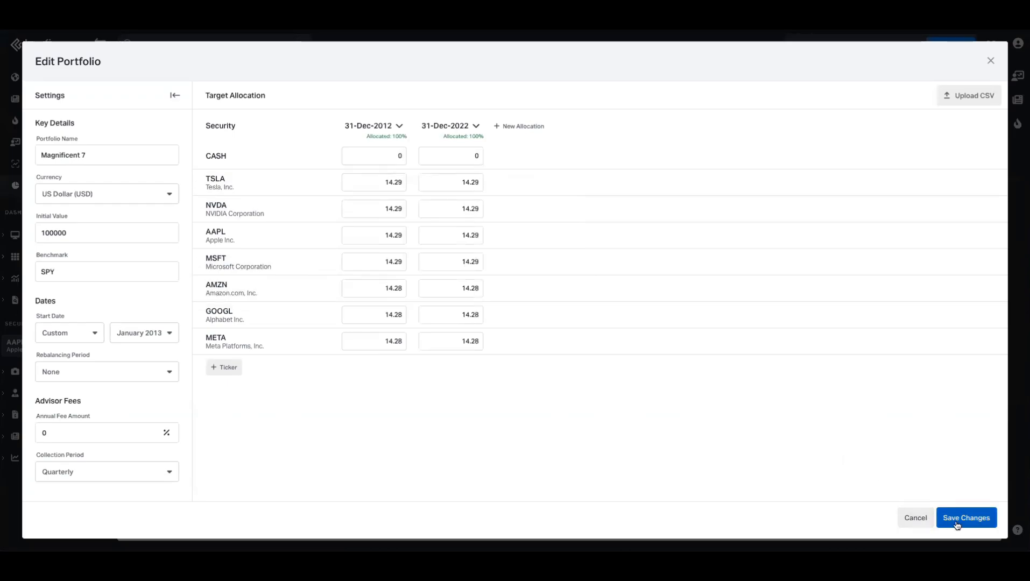
{"action": "left_click", "coordinate": [966, 517]}
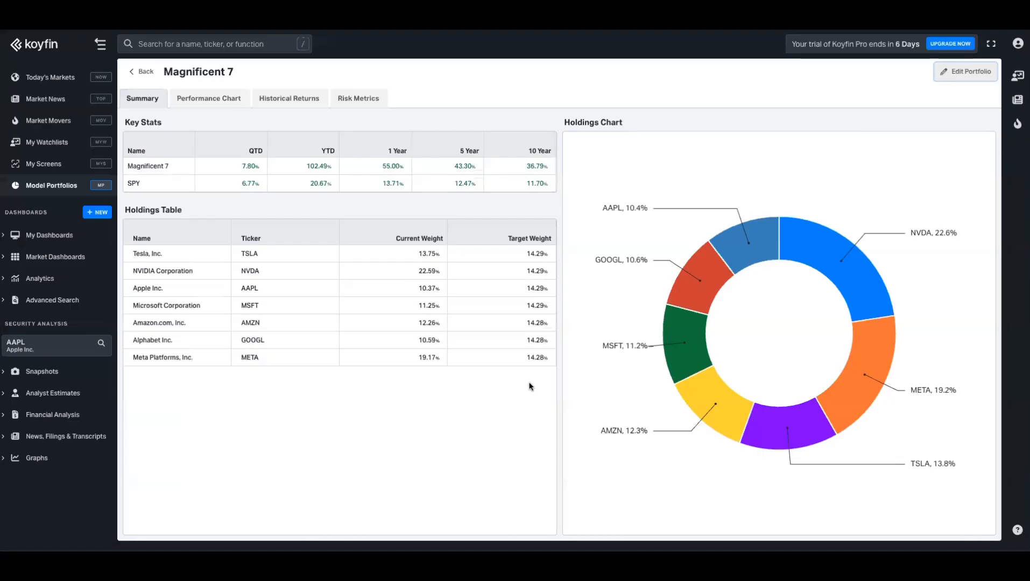
{"action": "mouse_move", "coordinate": [233, 136]}
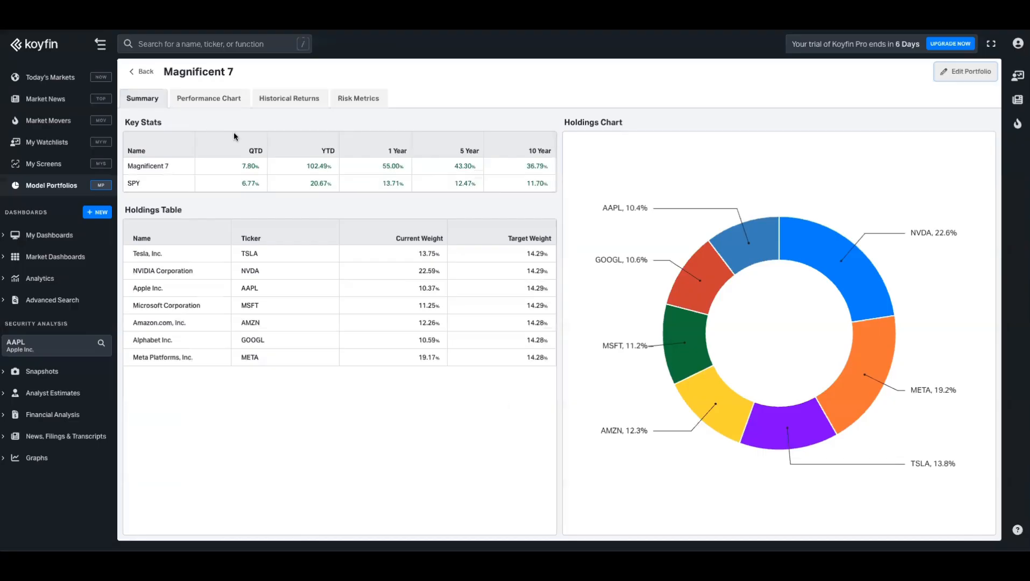
{"action": "left_click", "coordinate": [208, 98]}
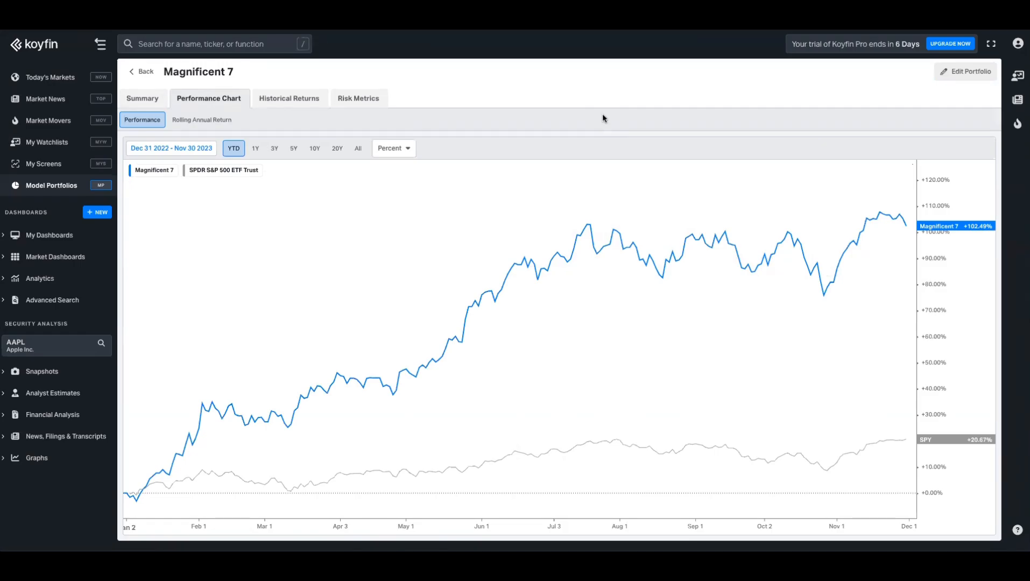
{"action": "mouse_move", "coordinate": [599, 125]}
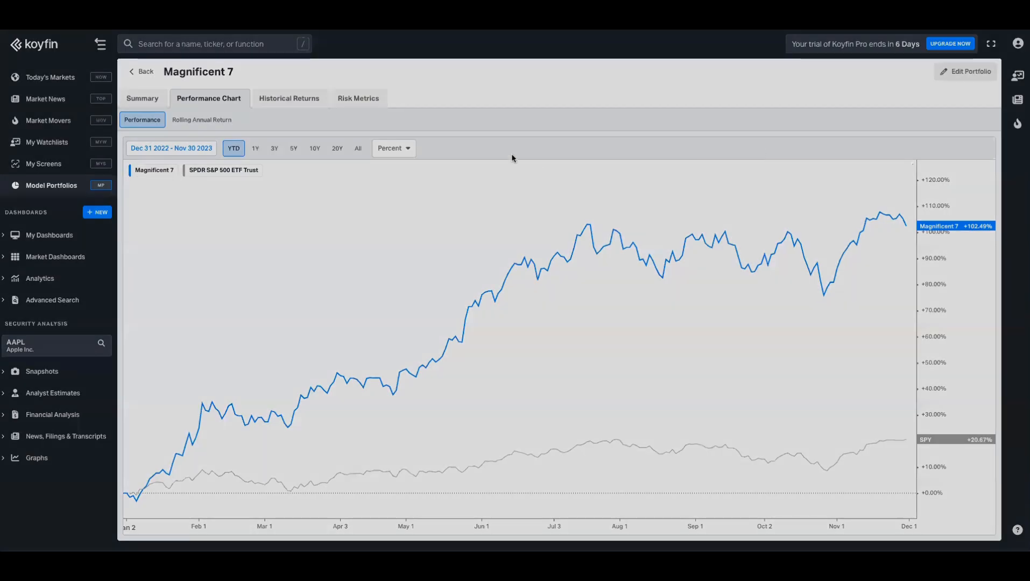
Reopen Magnificent 7's edit settings showing allocations dated 31-Dec-2012 and 31-Dec-2022.
{"action": "left_click", "coordinate": [965, 71]}
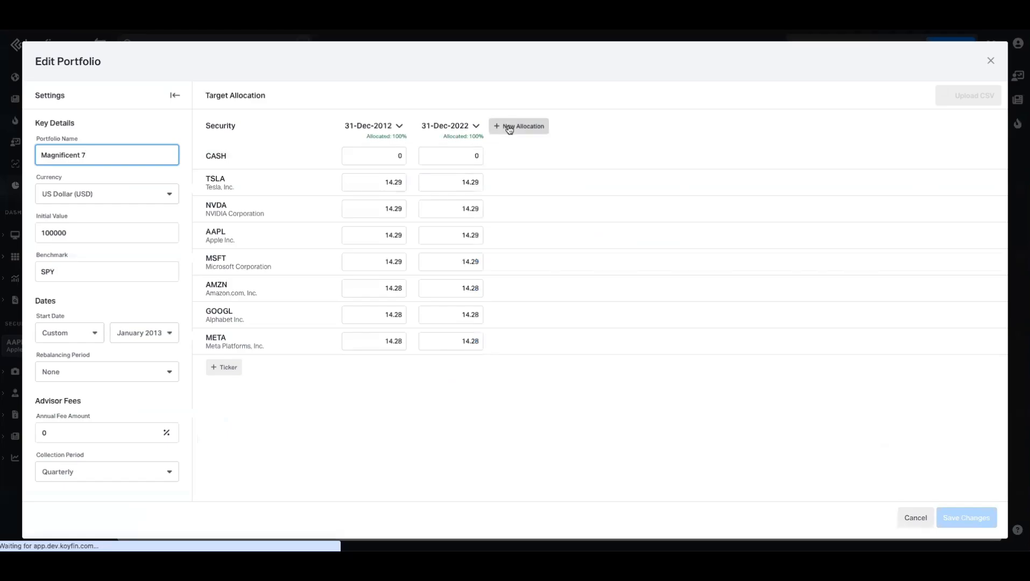
{"action": "mouse_move", "coordinate": [507, 94]}
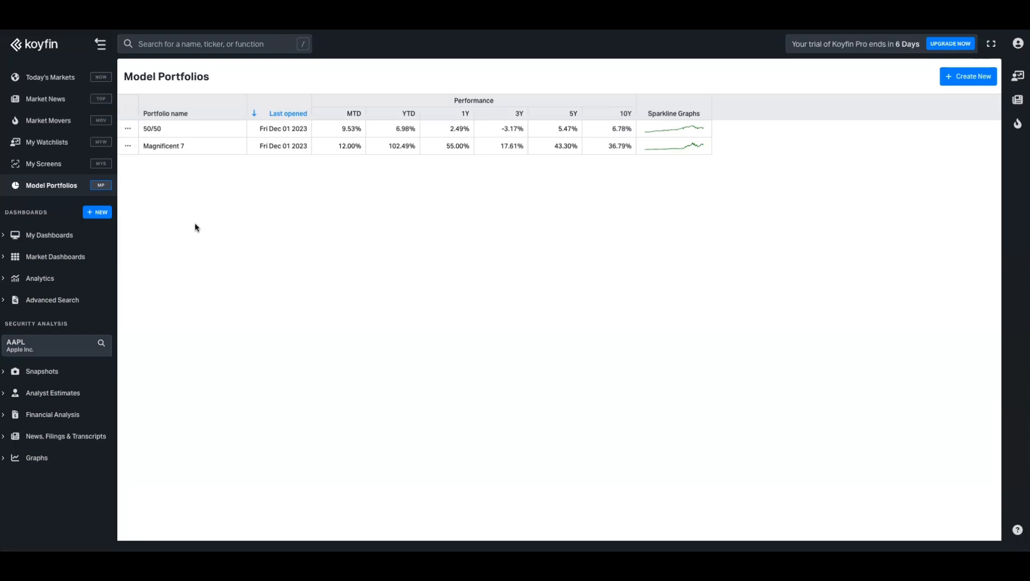
{"action": "mouse_move", "coordinate": [169, 182]}
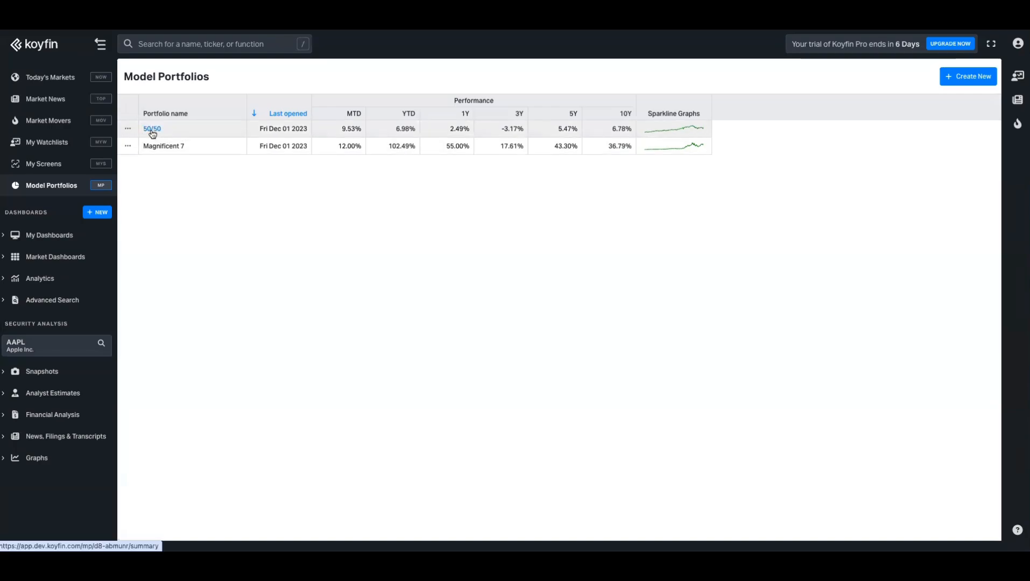
Set the 50/50 portfolio's benchmark to the Magnificent 7 model portfolio and save.
{"action": "left_click", "coordinate": [151, 129]}
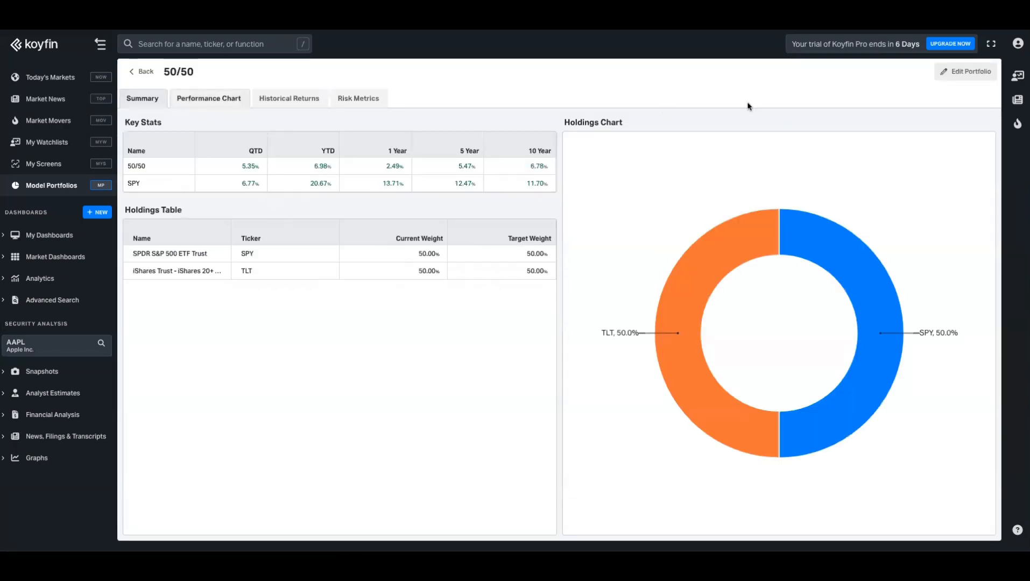
{"action": "left_click", "coordinate": [966, 71]}
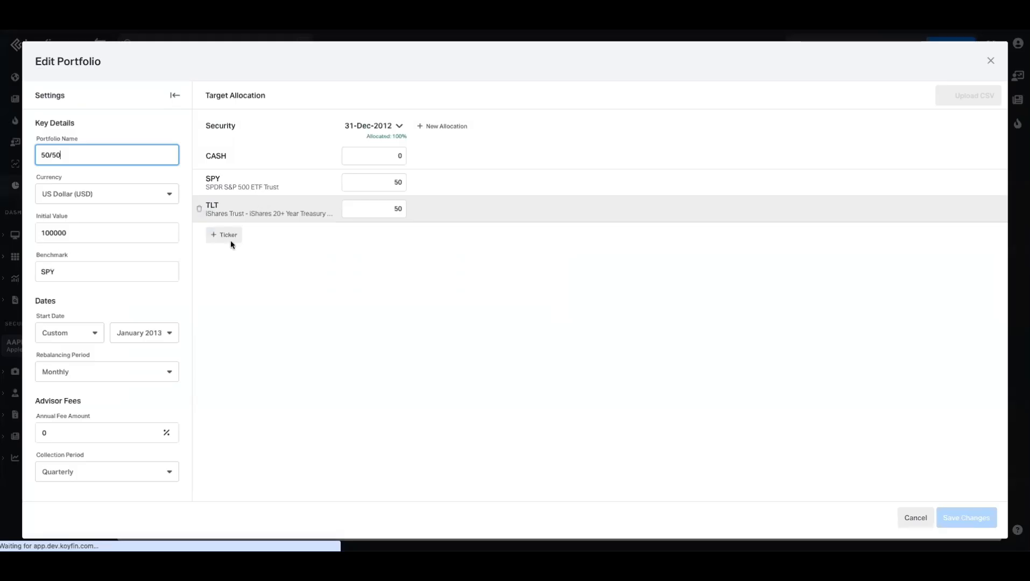
{"action": "left_click", "coordinate": [107, 271]}
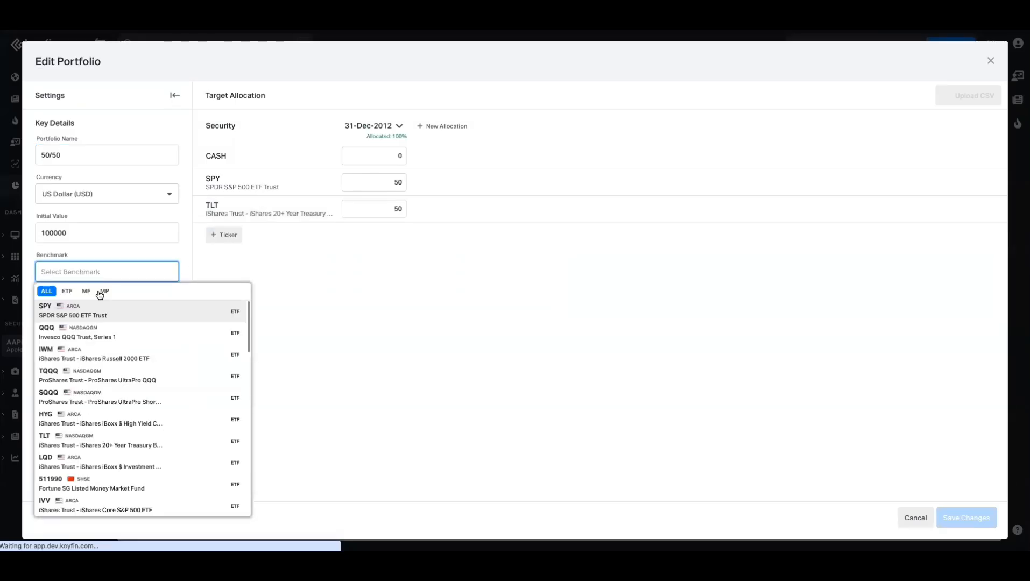
{"action": "left_click", "coordinate": [103, 291]}
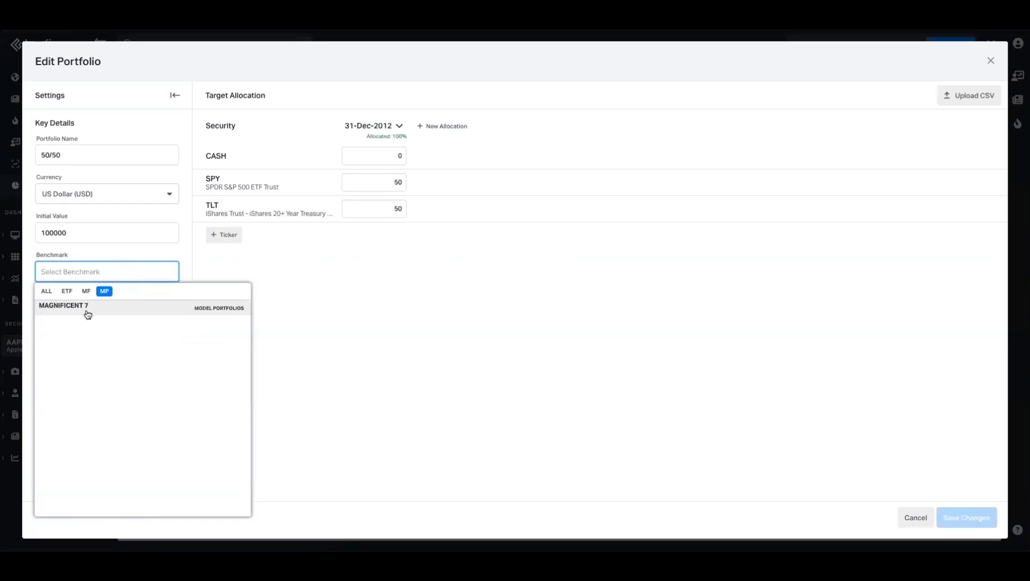
{"action": "left_click", "coordinate": [64, 306]}
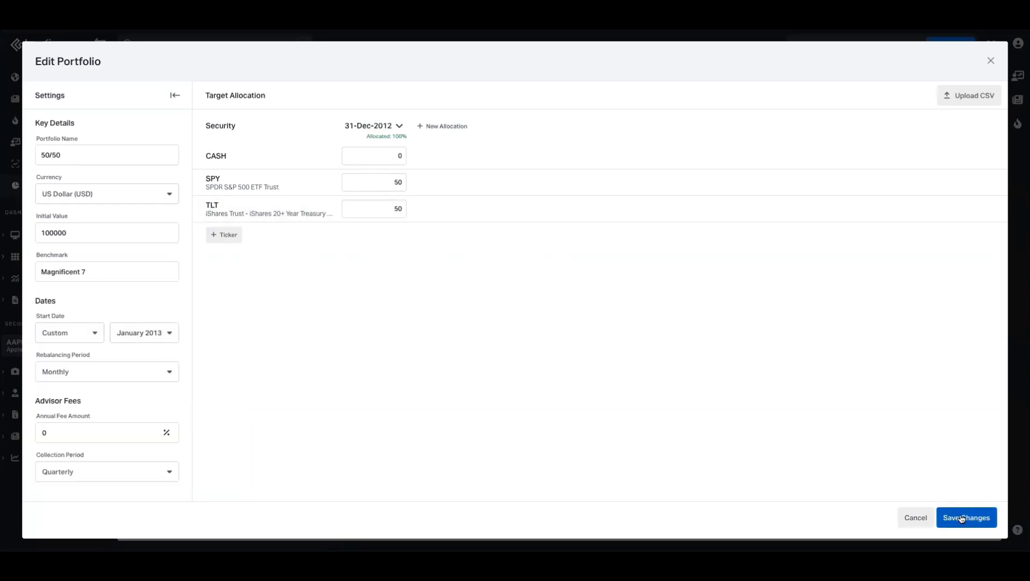
{"action": "left_click", "coordinate": [966, 518]}
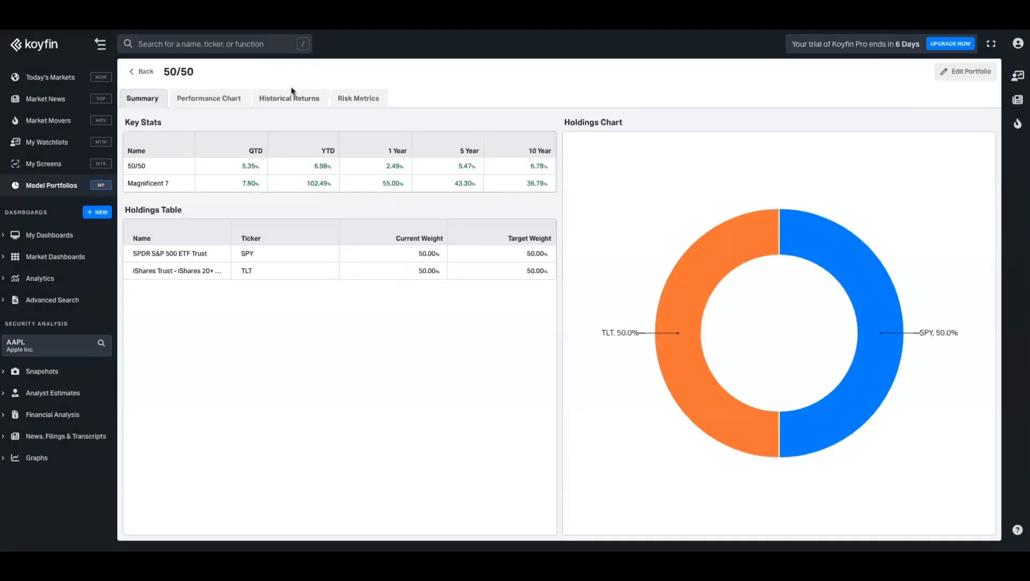
View the 50/50 portfolio's year-to-date performance versus Magnificent 7, then return to its summary stats.
{"action": "left_click", "coordinate": [208, 98]}
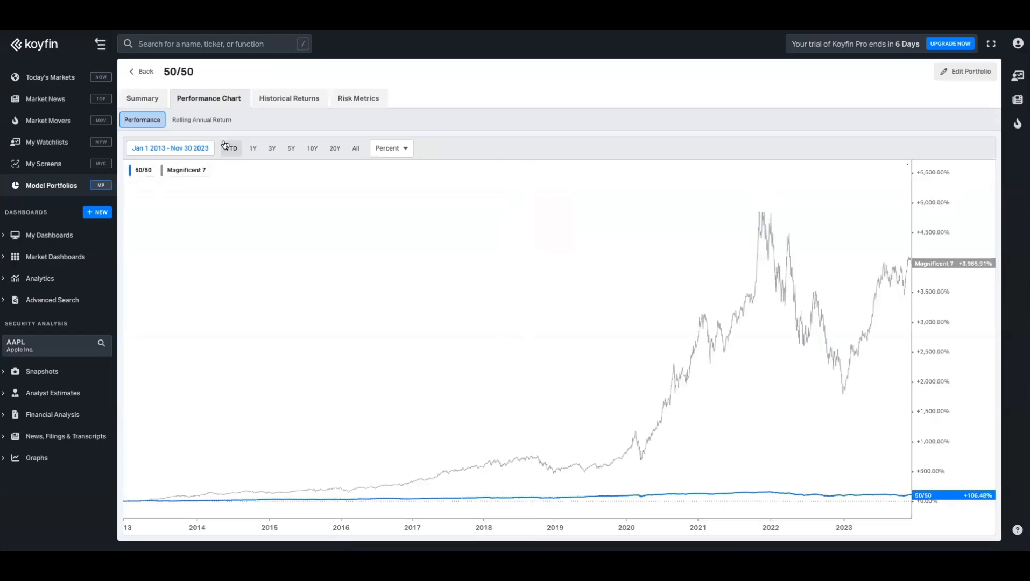
{"action": "left_click", "coordinate": [234, 147]}
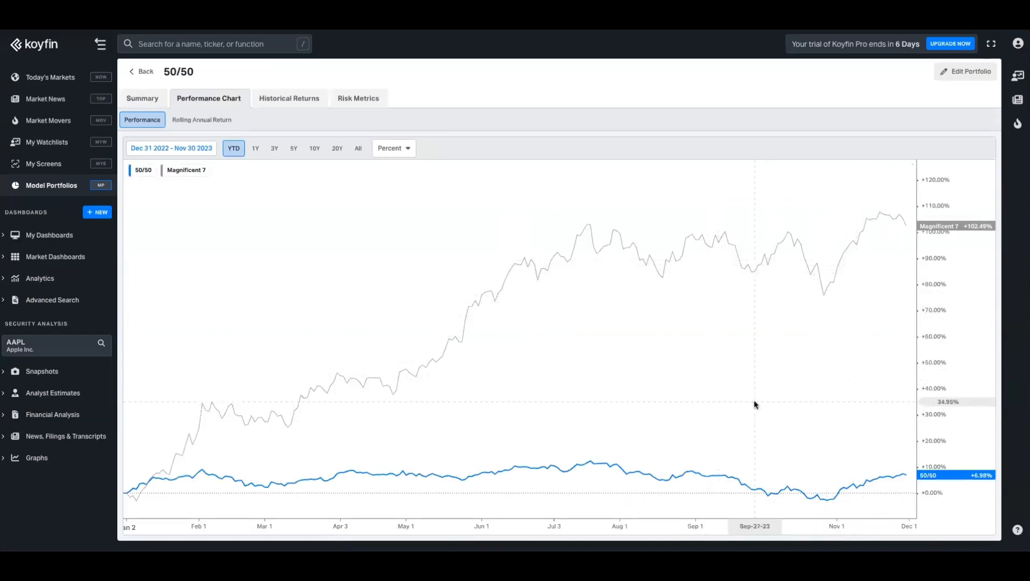
{"action": "mouse_move", "coordinate": [167, 85]}
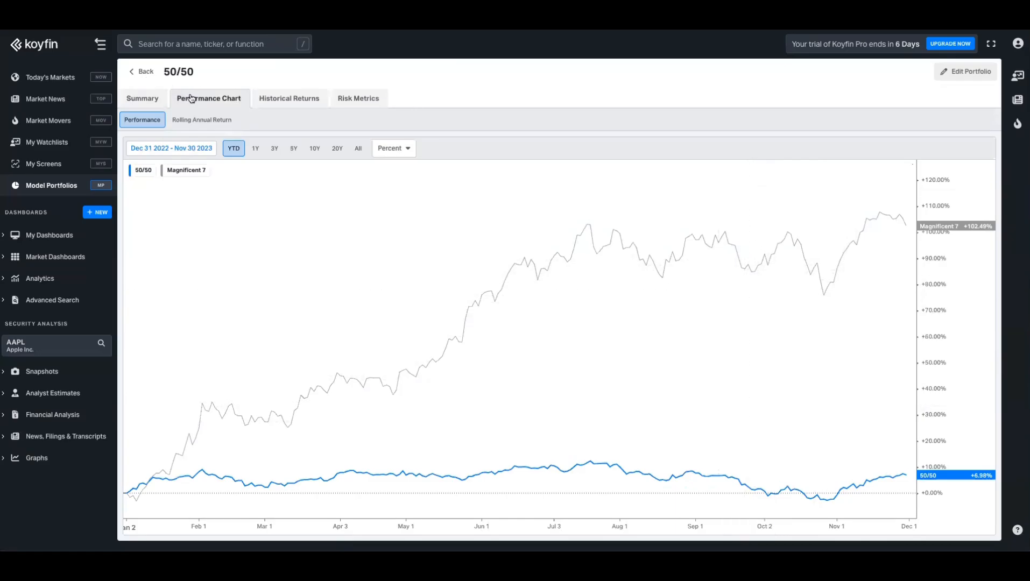
{"action": "left_click", "coordinate": [143, 98]}
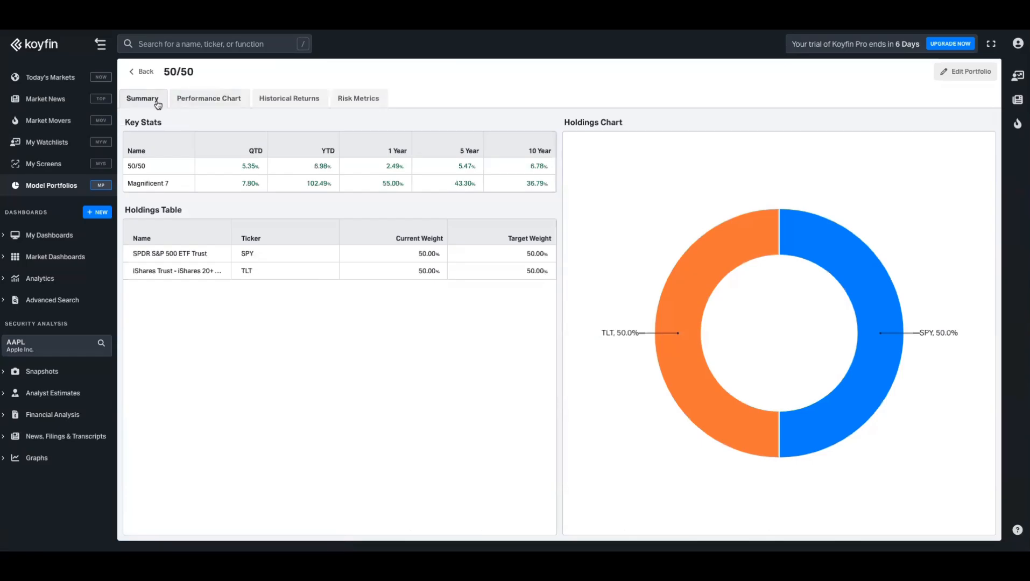
{"action": "mouse_move", "coordinate": [294, 81]}
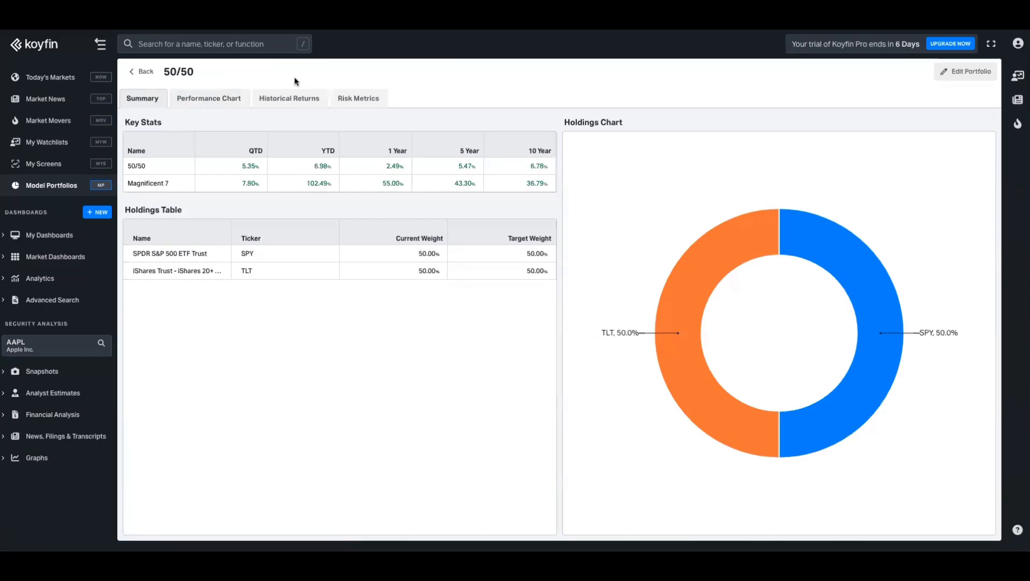
{"action": "mouse_move", "coordinate": [271, 134]}
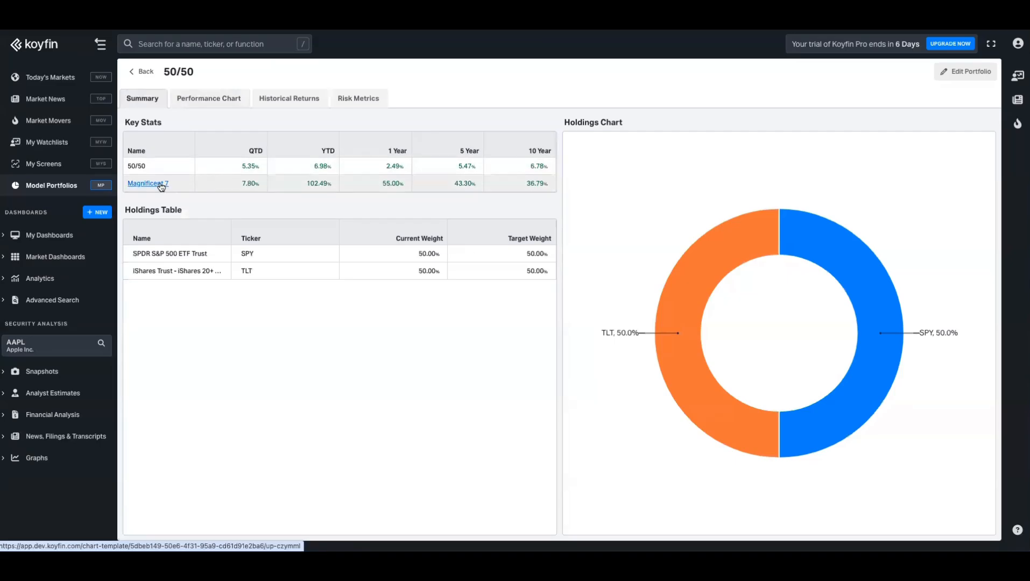
Graph Tesla (TSLA) from the Magnificent 7 portfolio with a Total Return data series.
{"action": "left_click", "coordinate": [148, 183]}
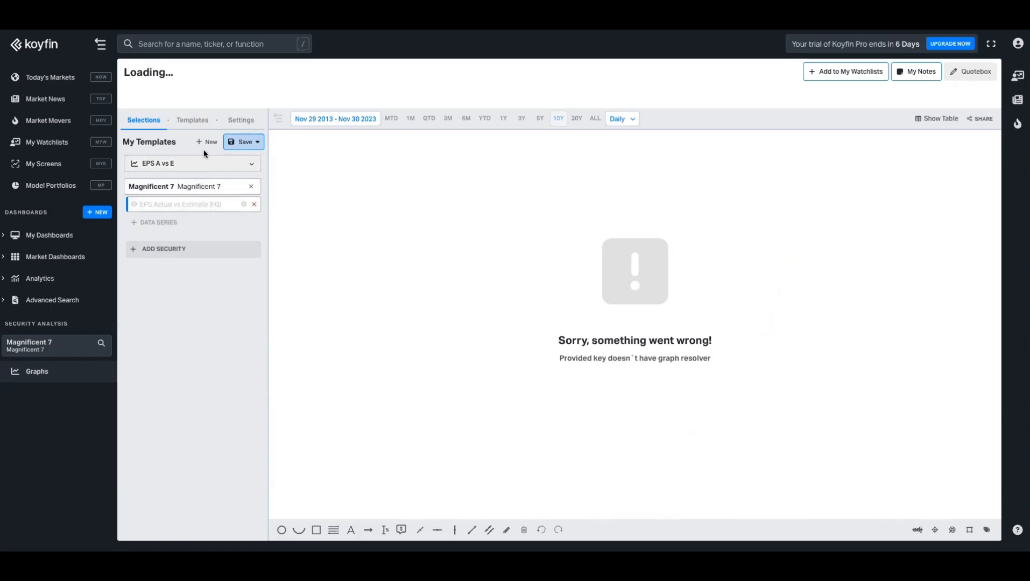
{"action": "mouse_move", "coordinate": [208, 144]}
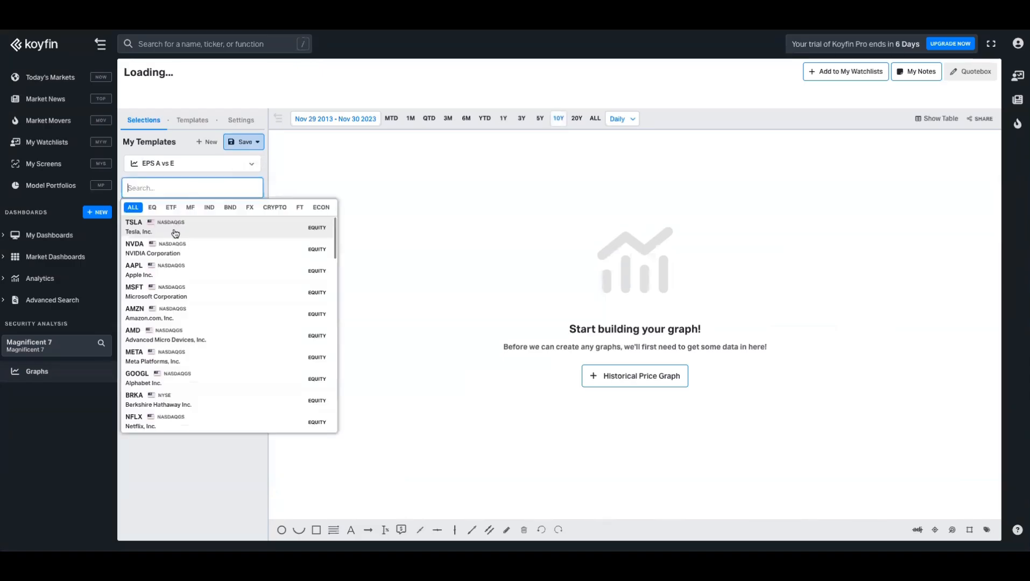
{"action": "left_click", "coordinate": [138, 227]}
{"action": "type", "text": "total re"}
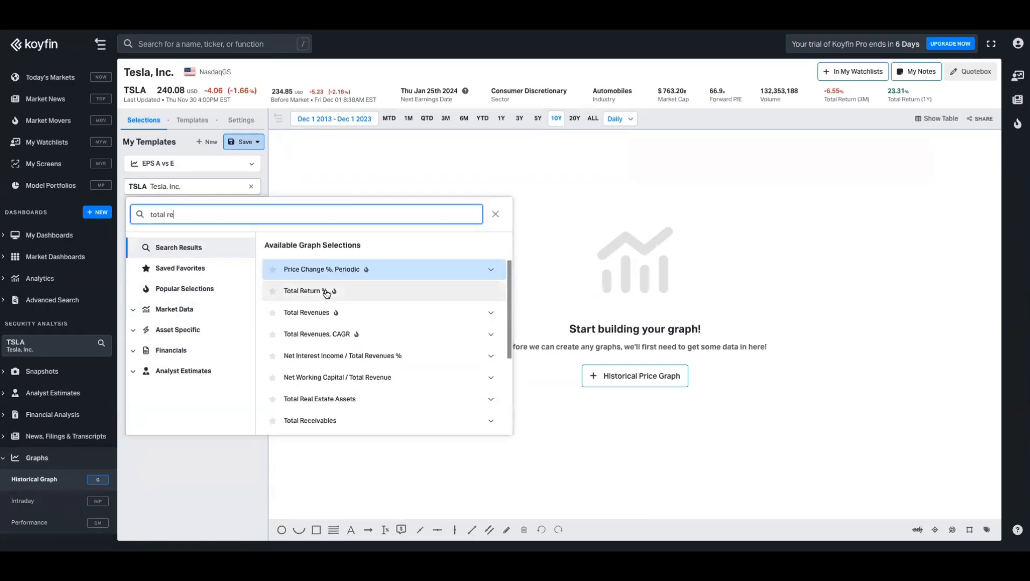
{"action": "left_click", "coordinate": [305, 291]}
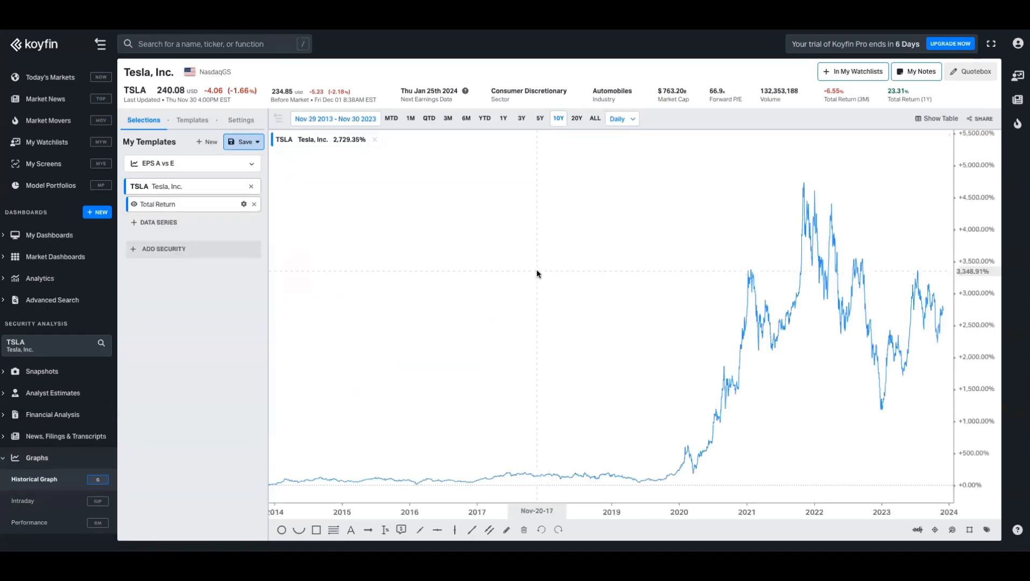
Colour the Total Return line orange and limit the graph to year-to-date (+94.90%).
{"action": "left_click", "coordinate": [243, 205]}
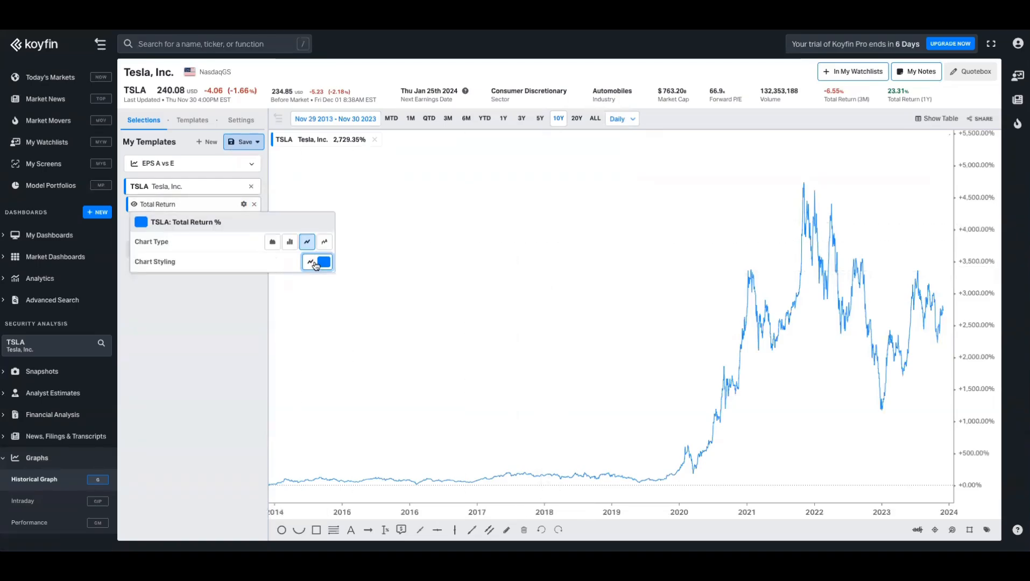
{"action": "left_click", "coordinate": [317, 262]}
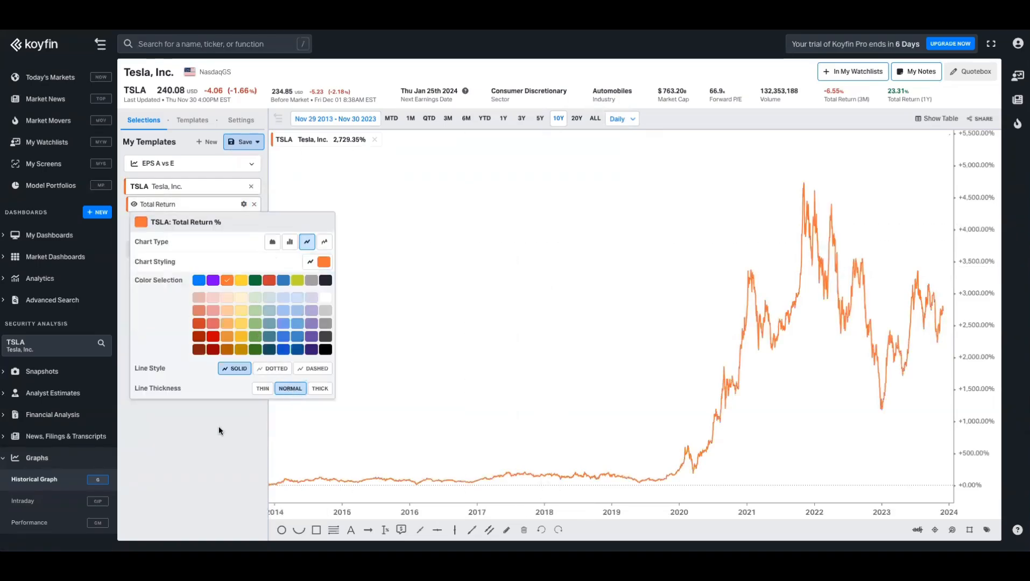
{"action": "left_click", "coordinate": [504, 119]}
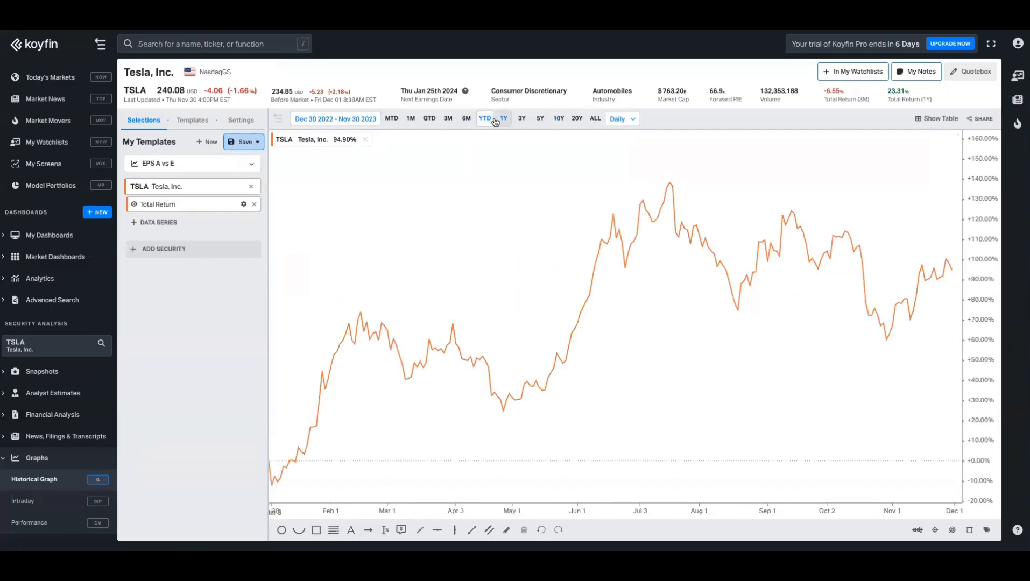
{"action": "left_click", "coordinate": [485, 118]}
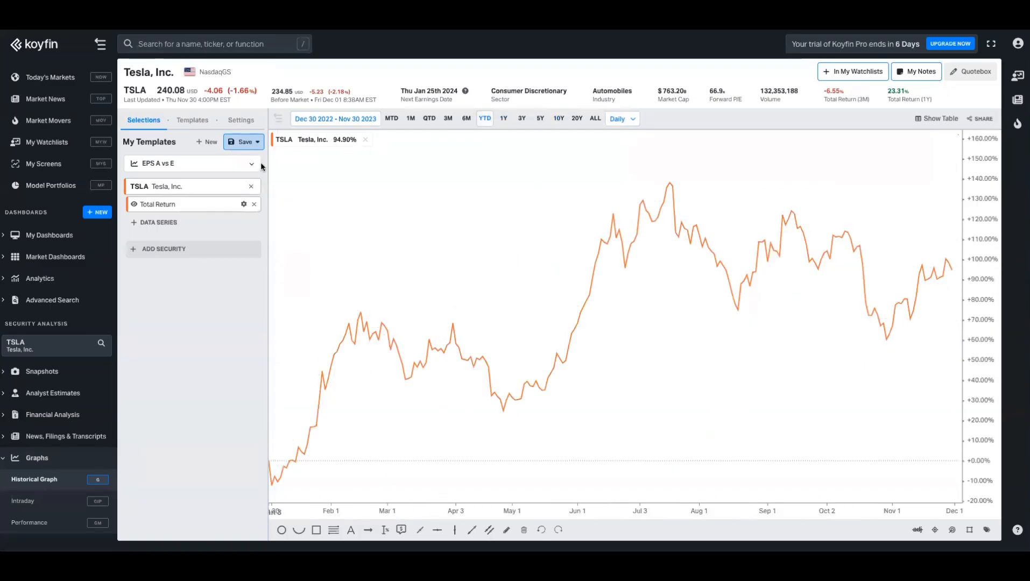
Save the graph as a new template named 'Total Reutns'.
{"action": "left_click", "coordinate": [256, 142]}
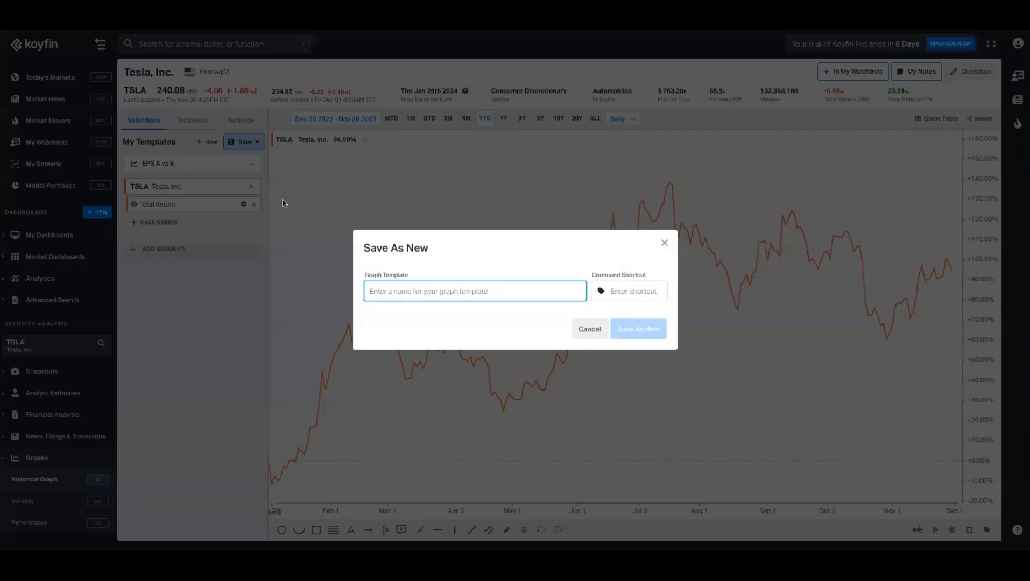
{"action": "type", "text": "Total Reutns"}
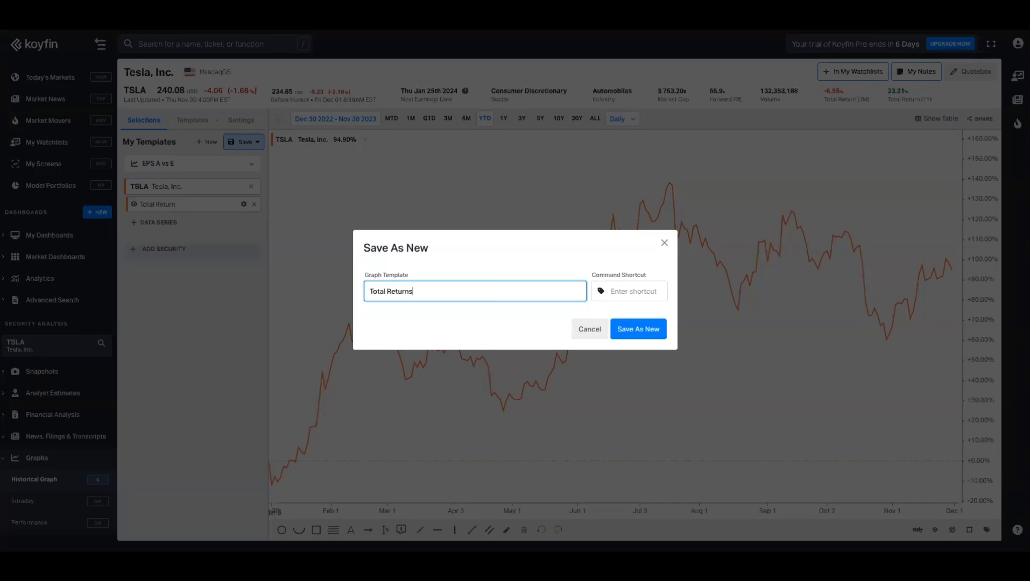
{"action": "left_click", "coordinate": [637, 329]}
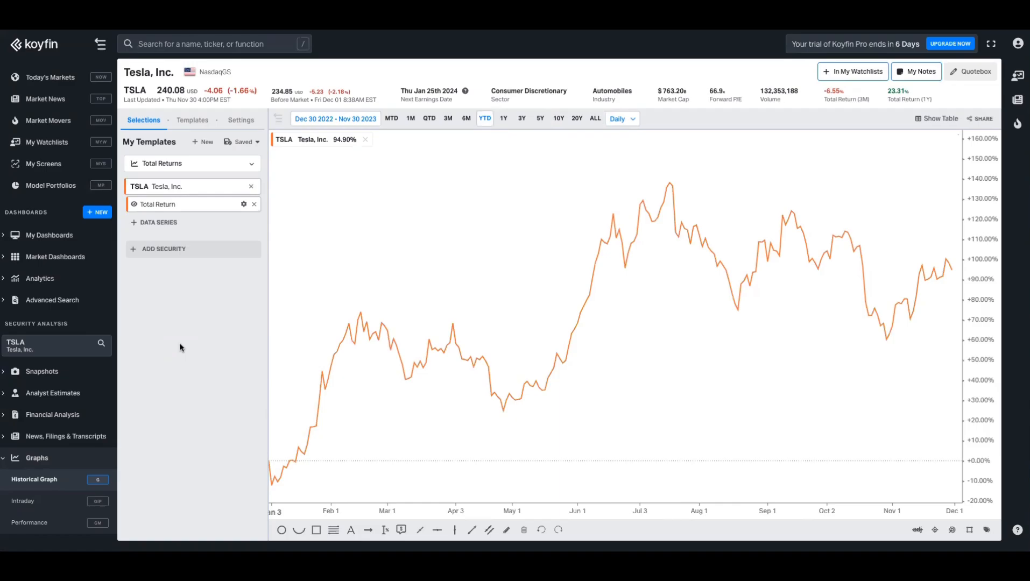
{"action": "mouse_move", "coordinate": [46, 197]}
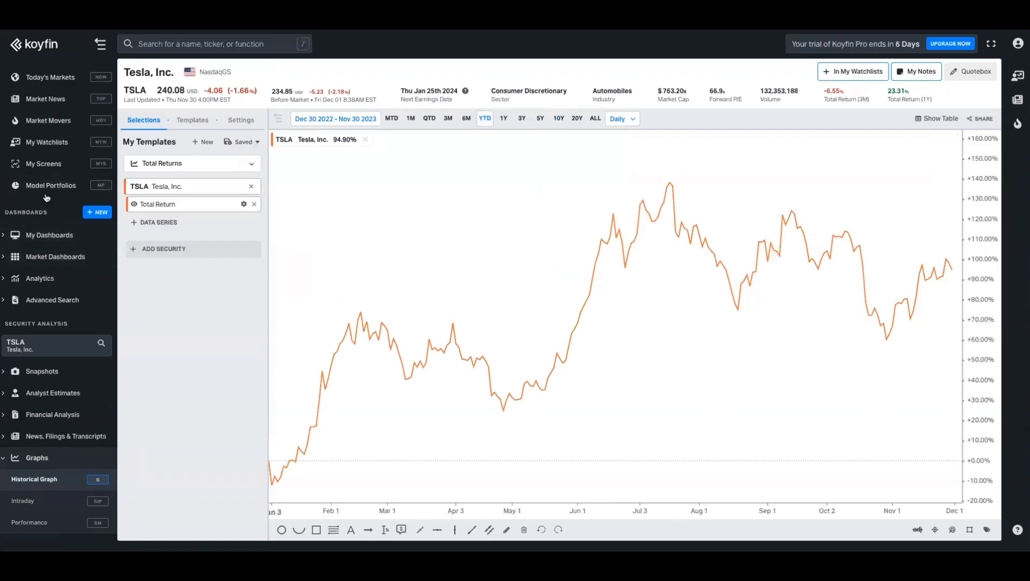
Graph Magnificent 7 with the saved Total Returns template, checking the Templates list before returning to Selections.
{"action": "left_click", "coordinate": [50, 185]}
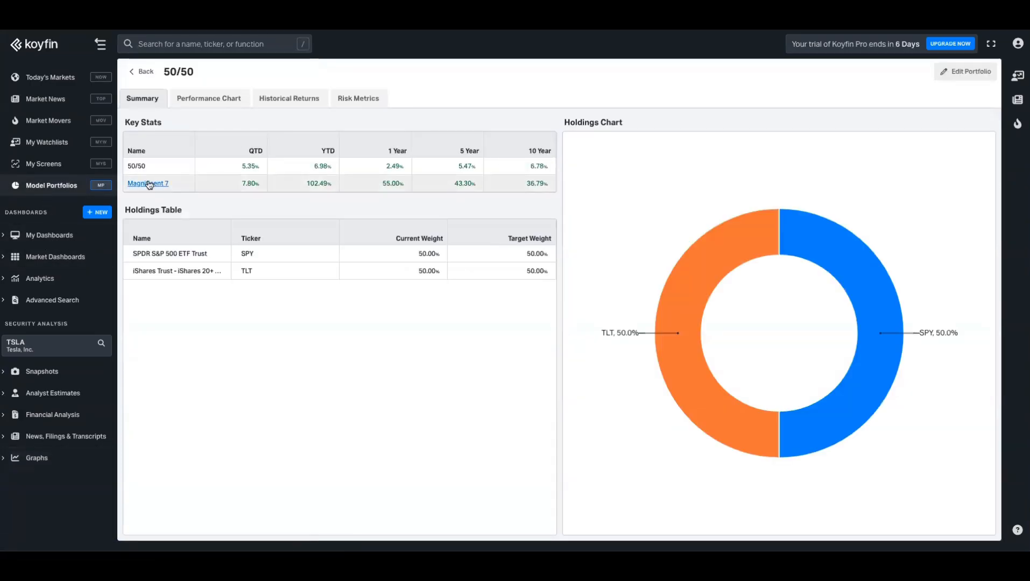
{"action": "left_click", "coordinate": [148, 183]}
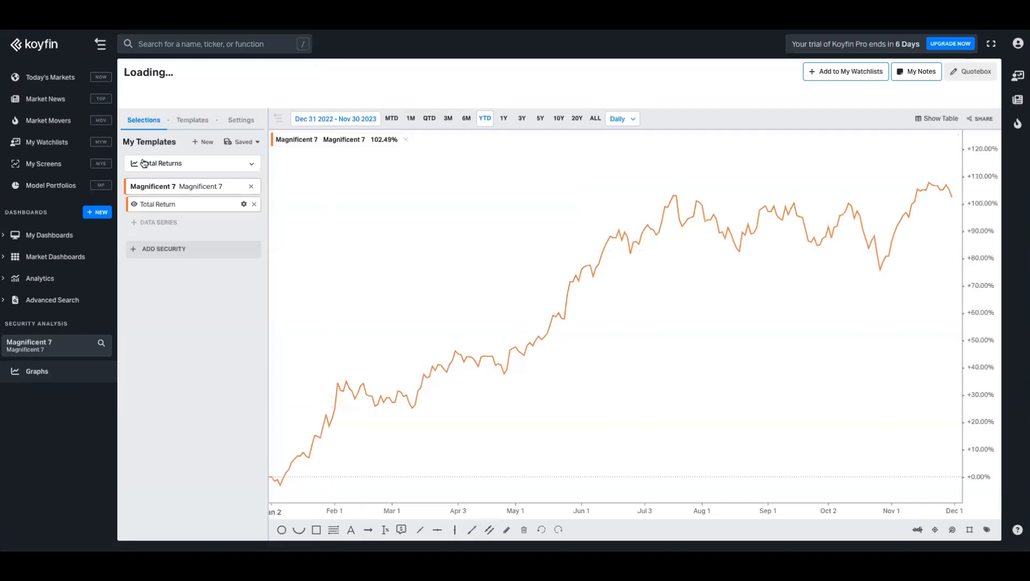
{"action": "mouse_move", "coordinate": [177, 124]}
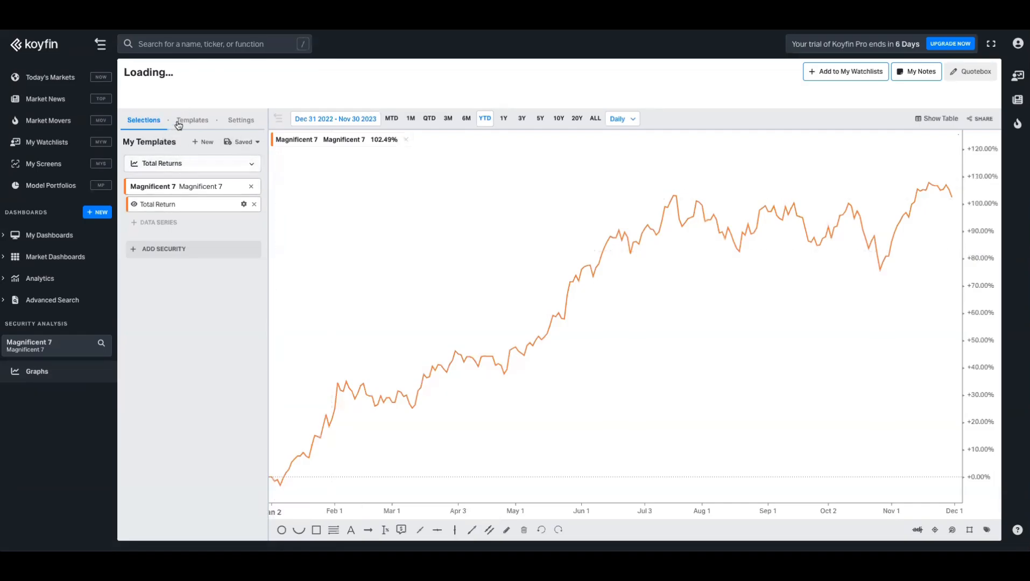
{"action": "left_click", "coordinate": [192, 121]}
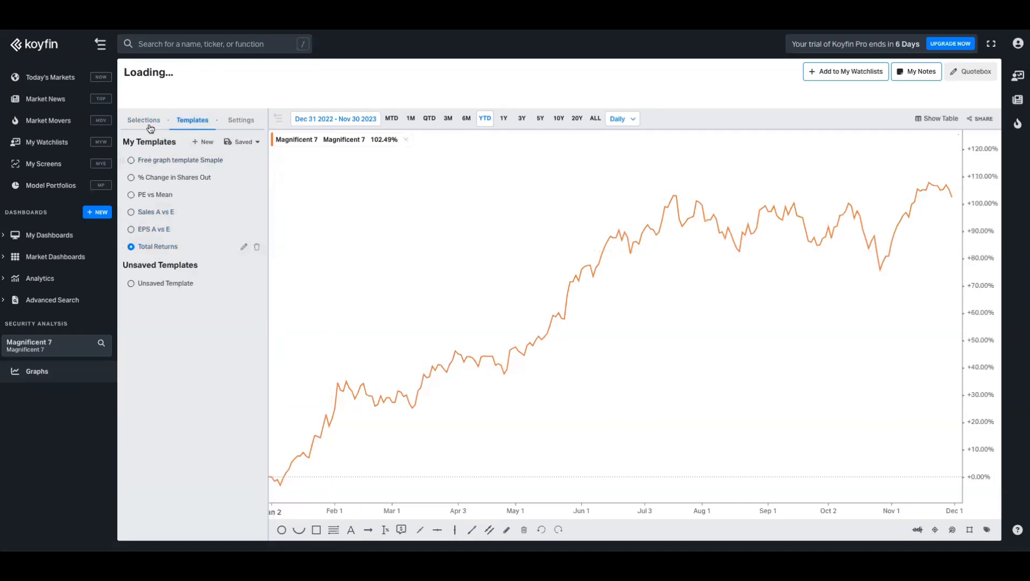
{"action": "left_click", "coordinate": [143, 120]}
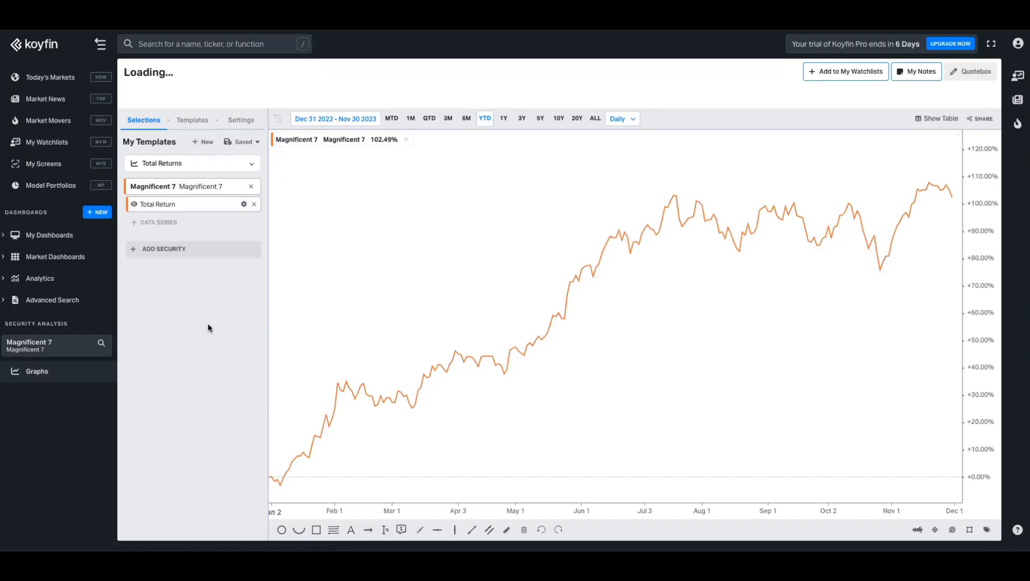
{"action": "mouse_move", "coordinate": [854, 225]}
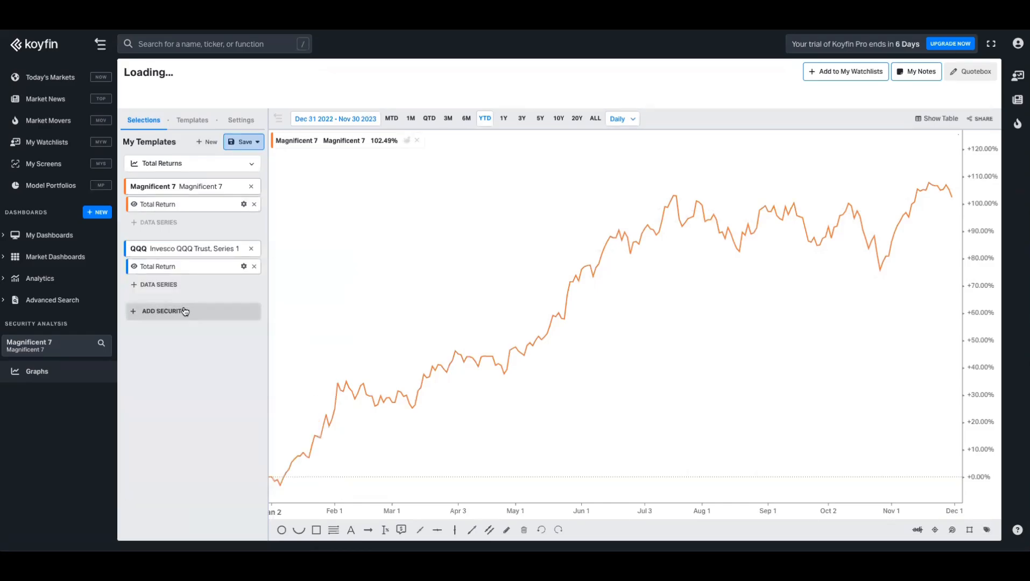
Add SPY to the graph and group all series onto one shared axis.
{"action": "type", "text": "spy"}
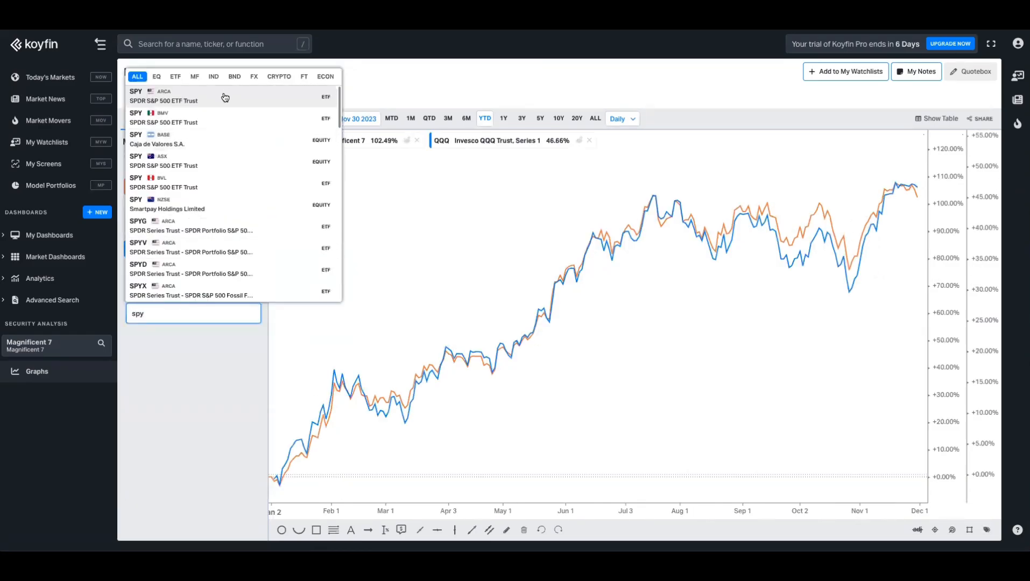
{"action": "left_click", "coordinate": [163, 95]}
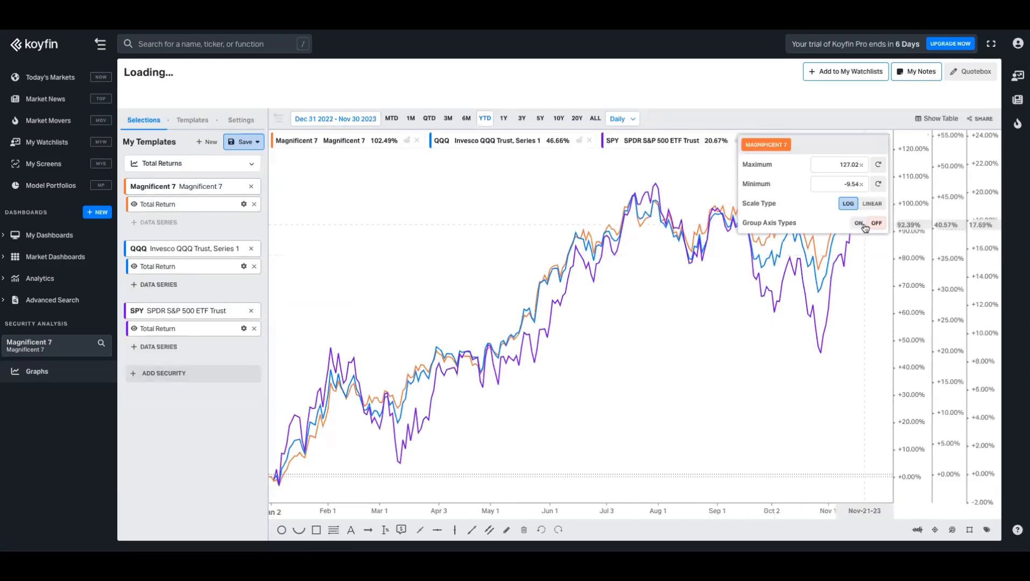
{"action": "left_click", "coordinate": [164, 374]}
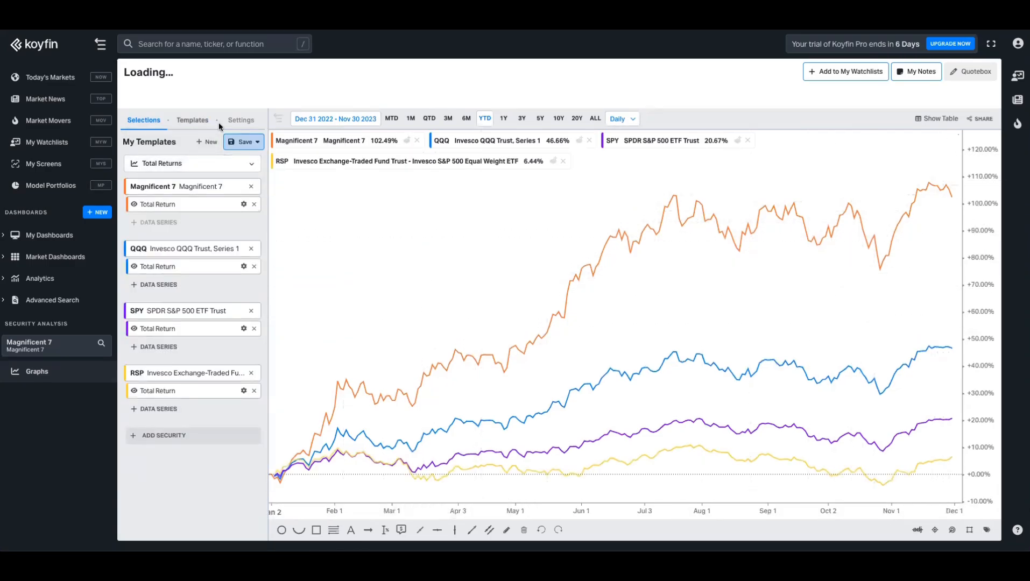
Set the Y-Axis Label style to show each line's ticker plus current value.
{"action": "left_click", "coordinate": [241, 119]}
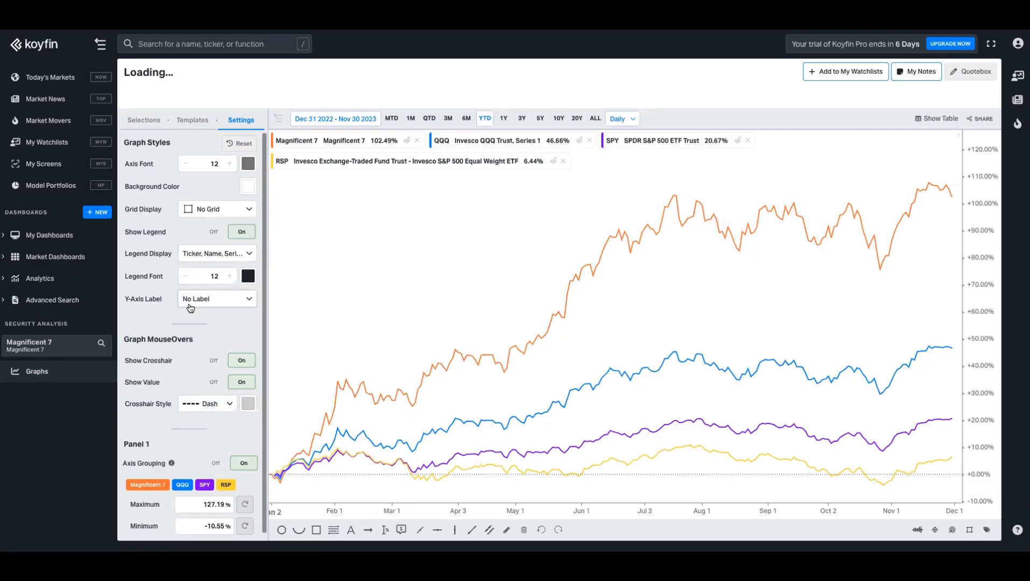
{"action": "left_click", "coordinate": [216, 299]}
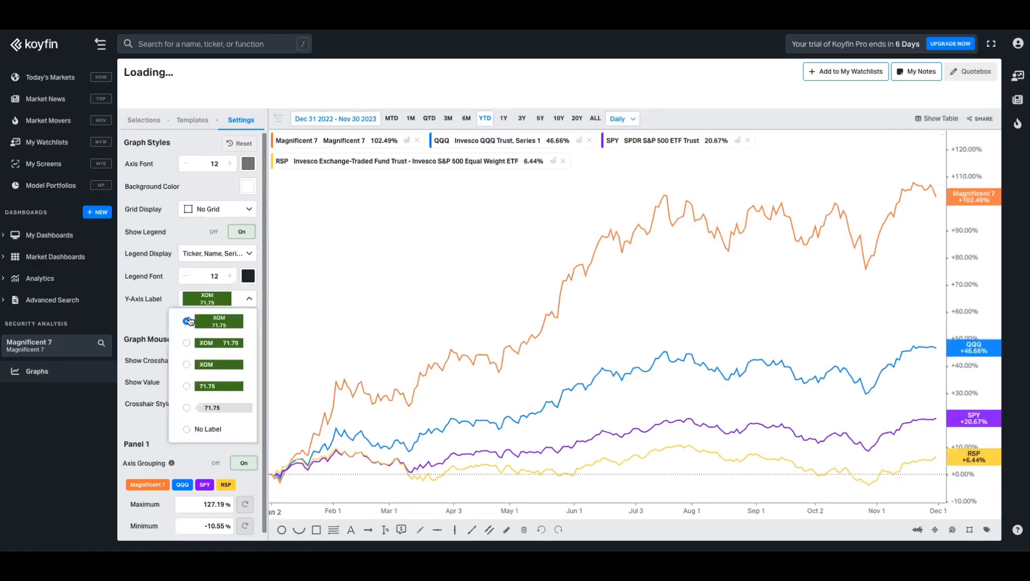
{"action": "left_click", "coordinate": [143, 120]}
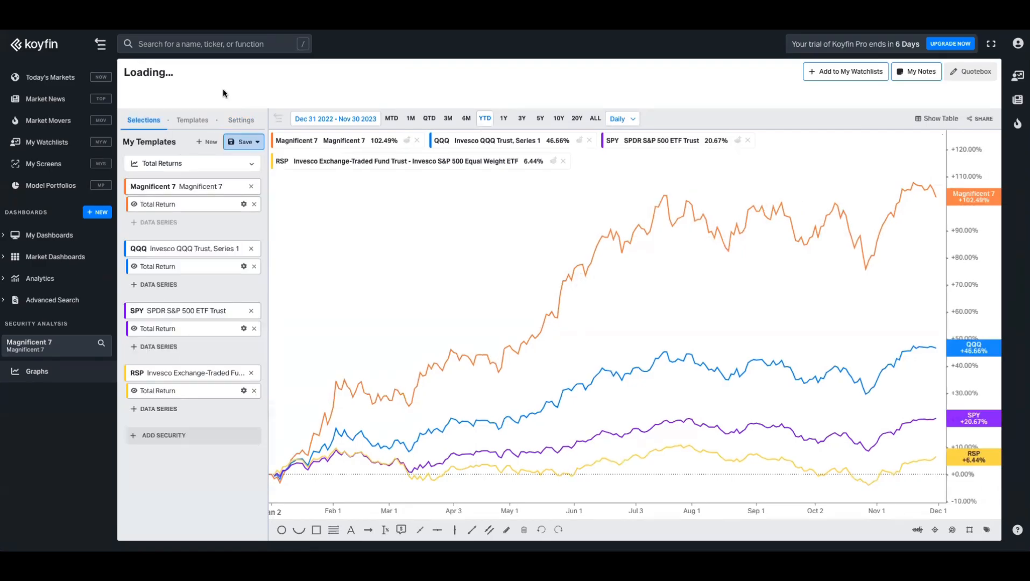